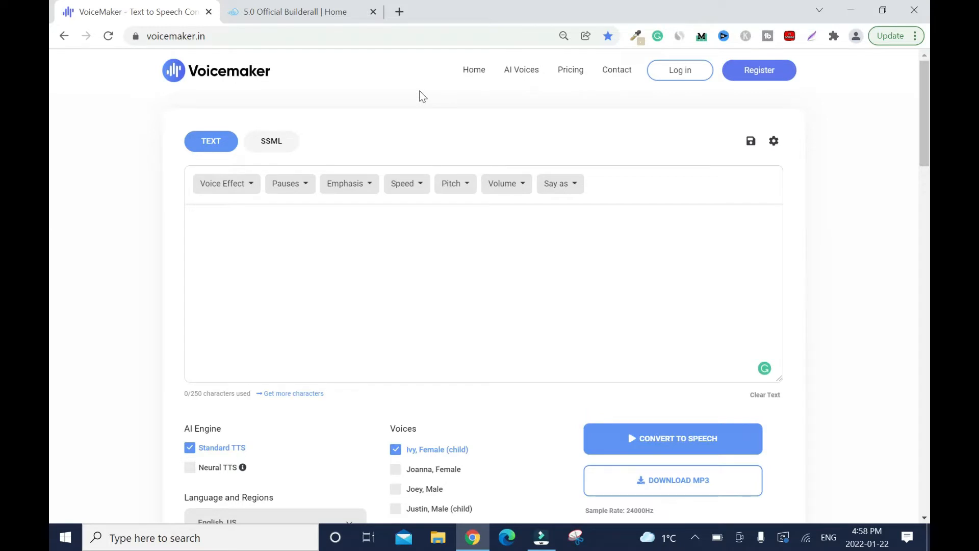
pyautogui.moveTo(392, 98)
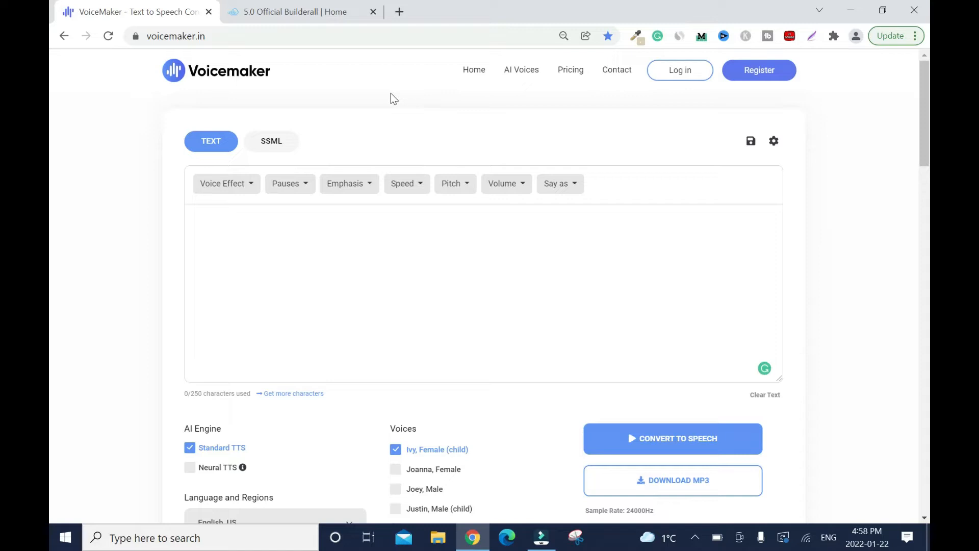
pyautogui.moveTo(430, 86)
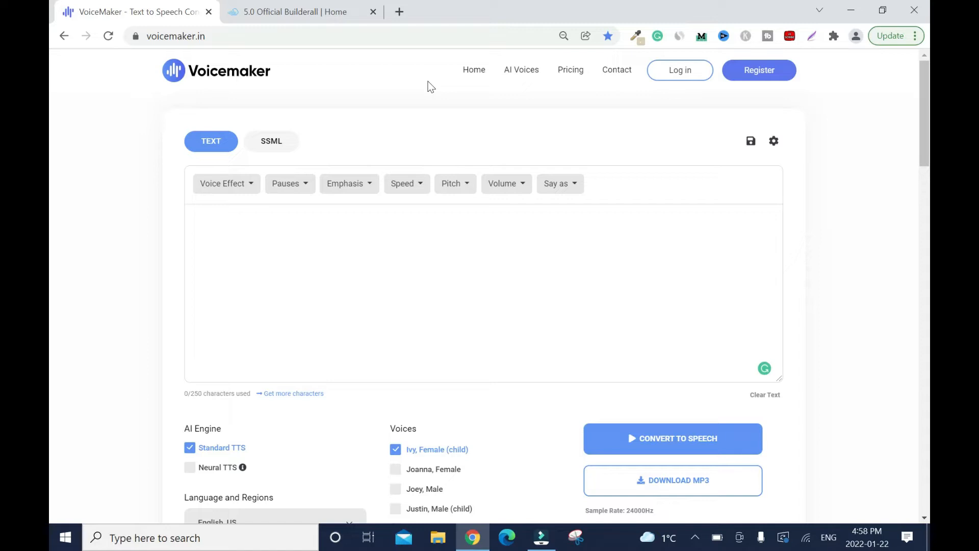
# Scroll through the Voicemaker page, typing 'come go to' along the way
pyautogui.scroll(-3)
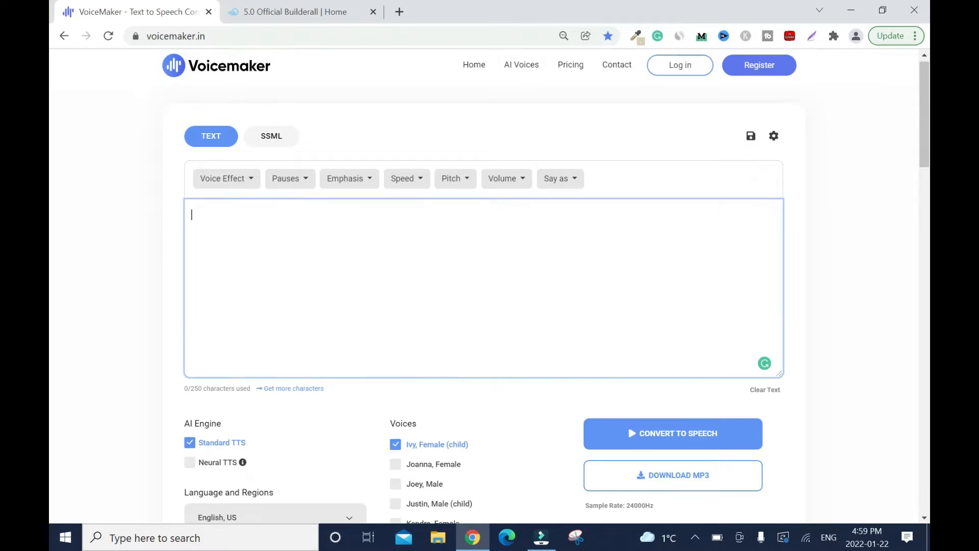
pyautogui.scroll(-3)
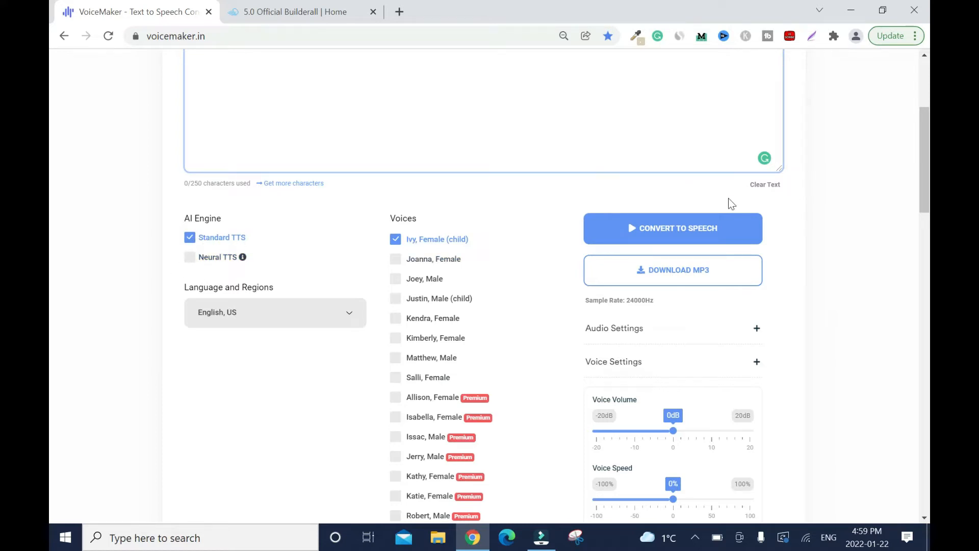
pyautogui.moveTo(50, 122)
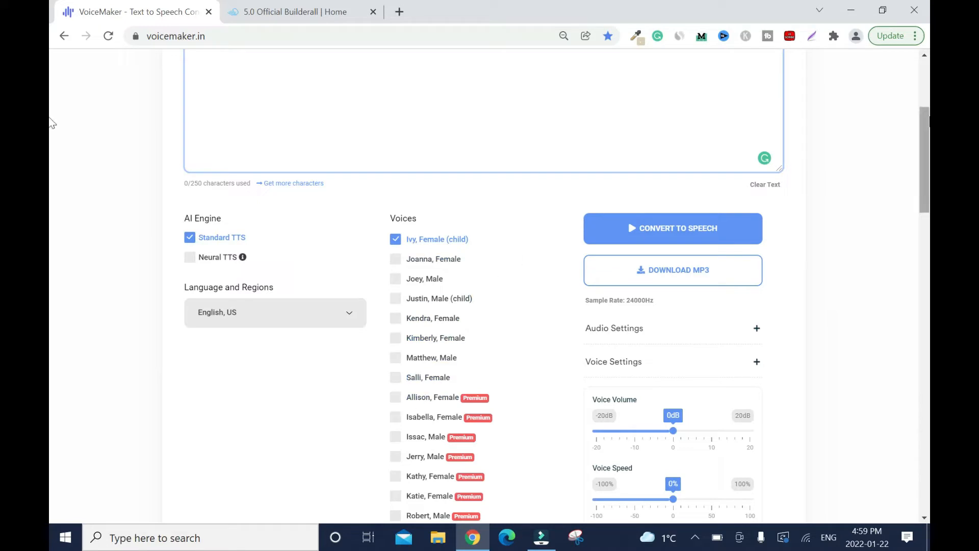
pyautogui.scroll(-3)
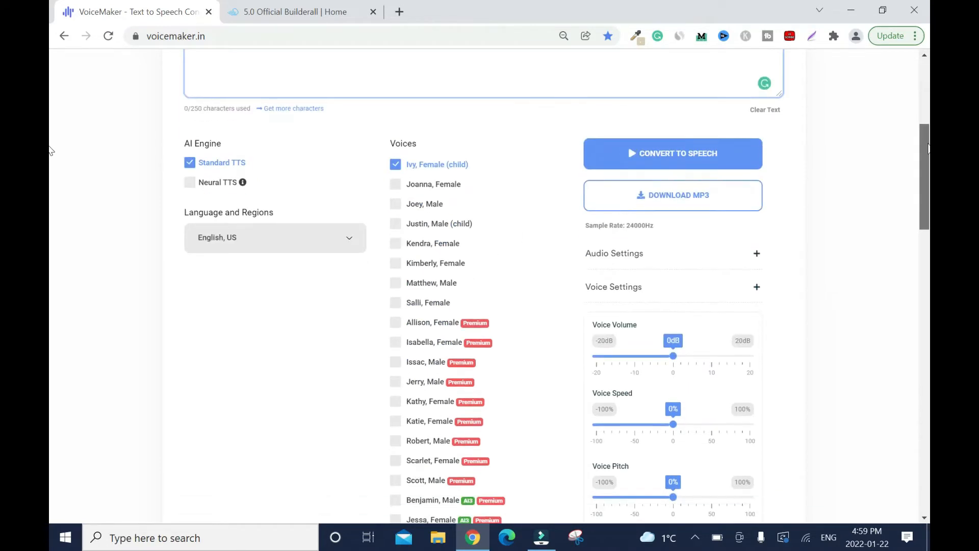
pyautogui.scroll(-3)
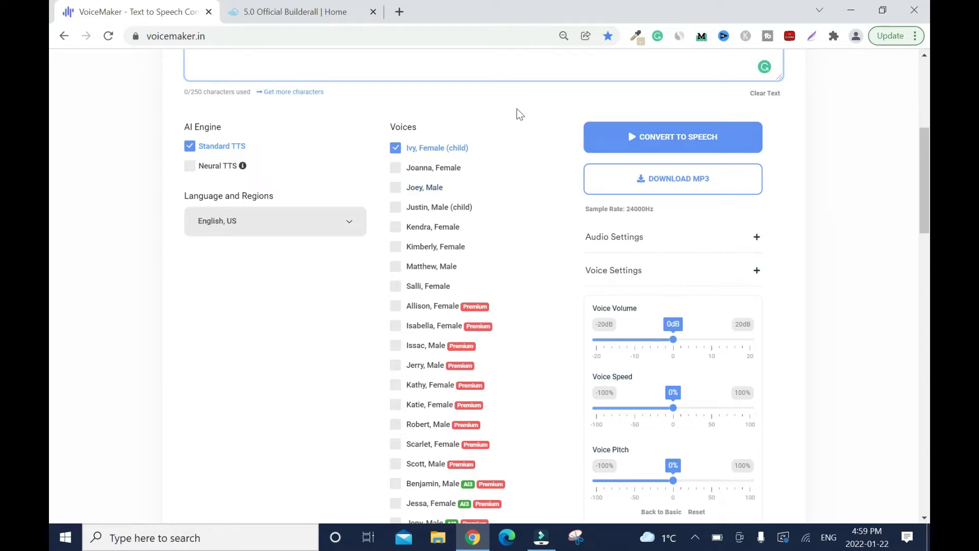
pyautogui.scroll(-3)
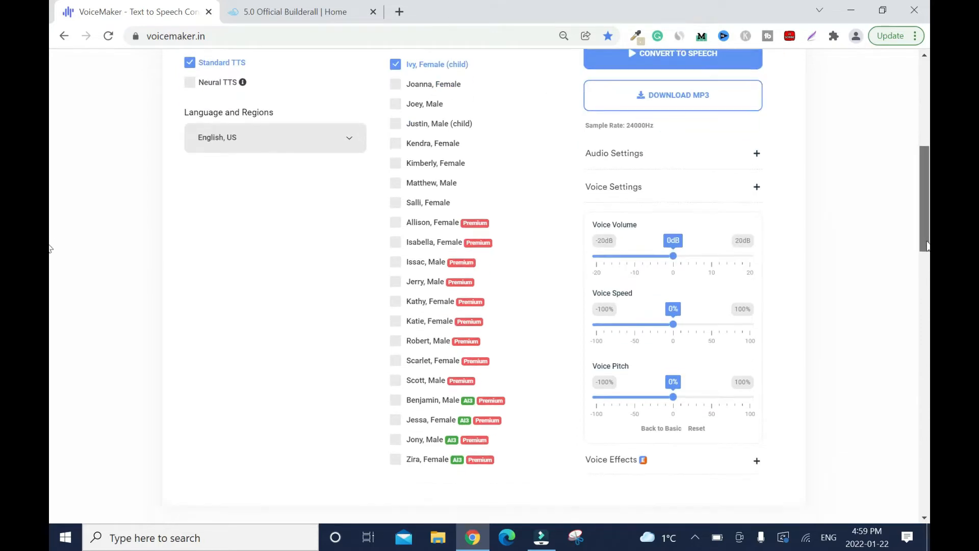
pyautogui.scroll(-3)
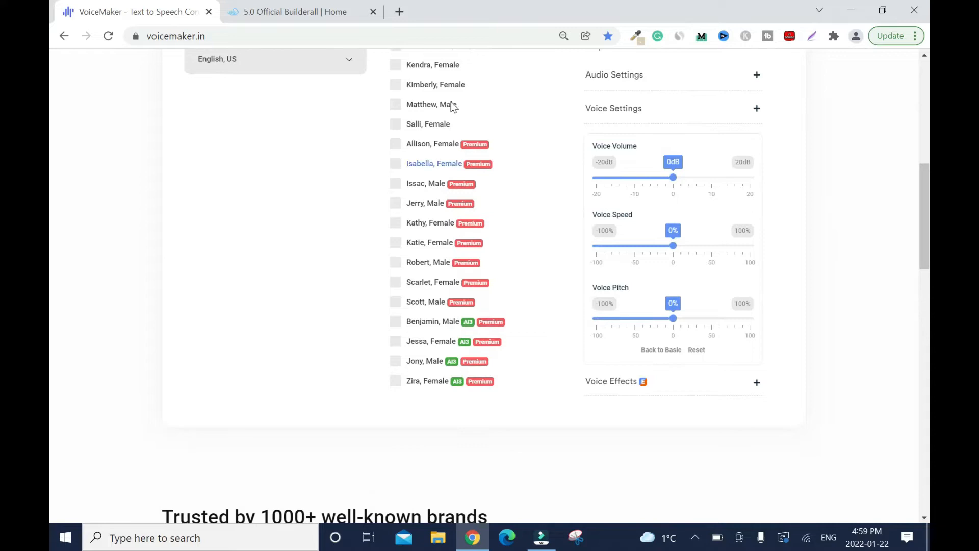
pyautogui.scroll(-3)
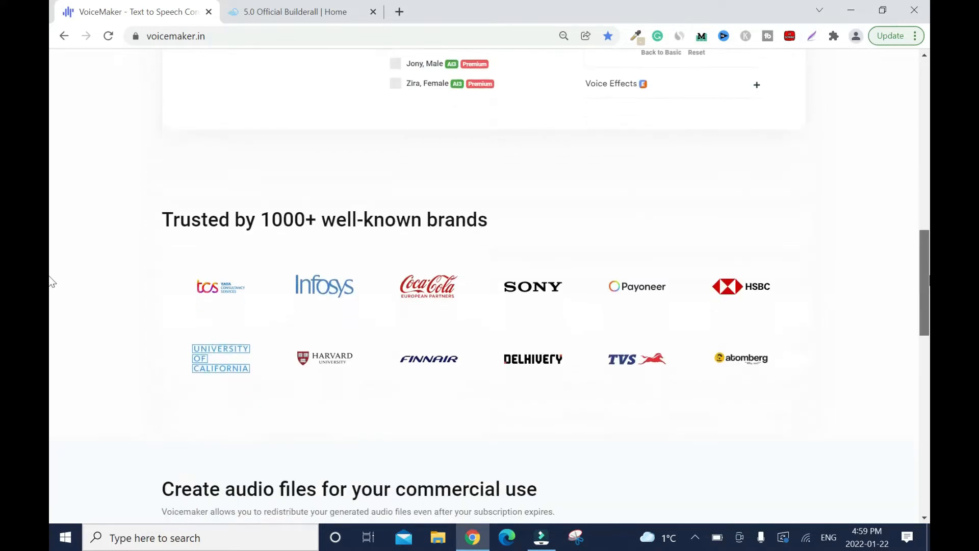
pyautogui.scroll(-3)
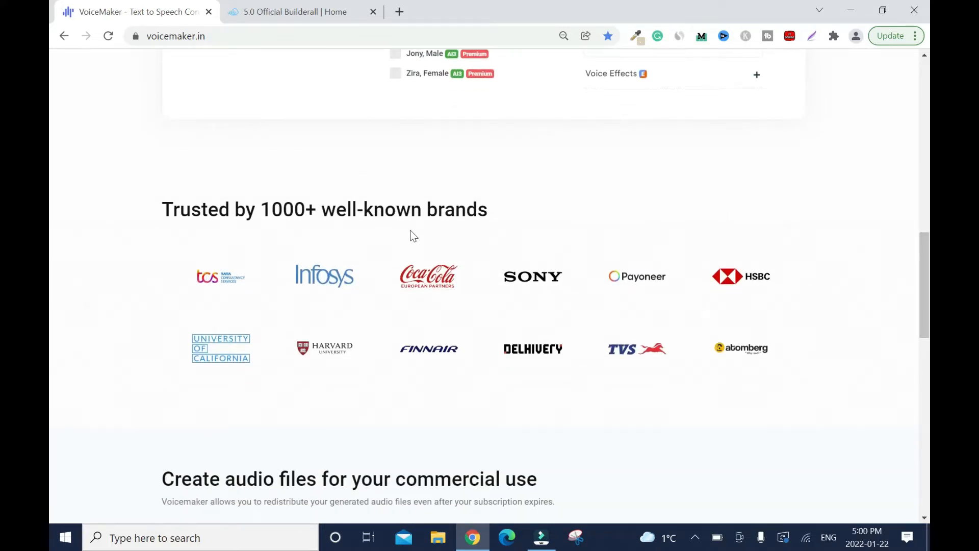
pyautogui.scroll(3)
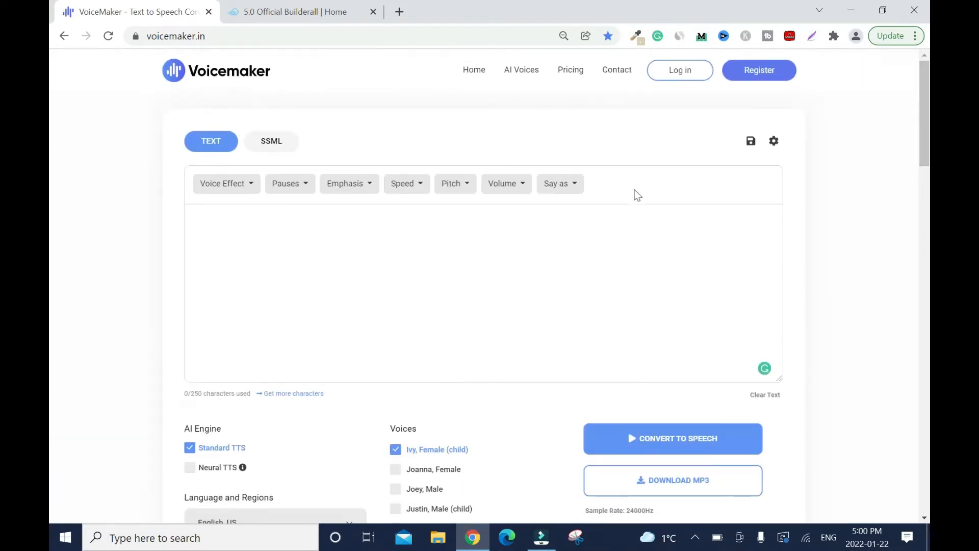
pyautogui.scroll(-3)
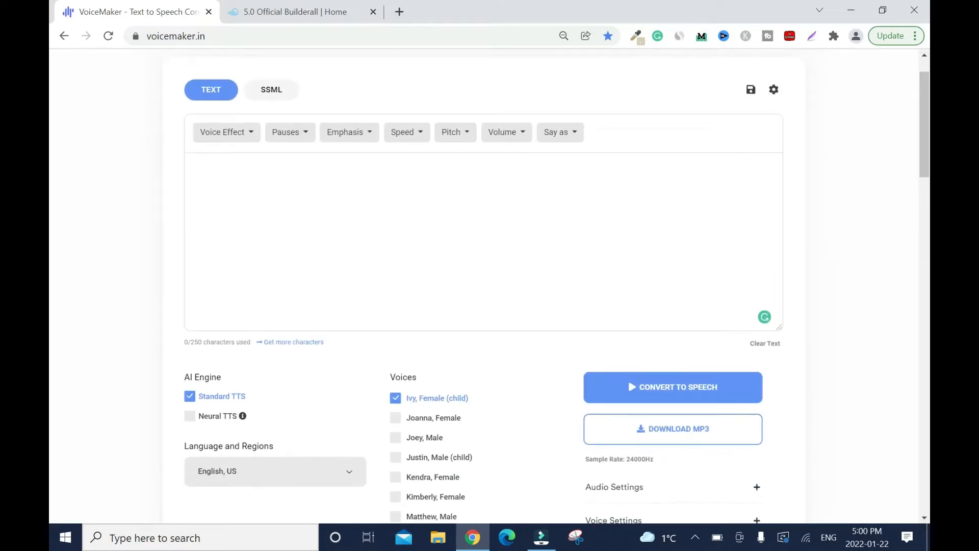
pyautogui.moveTo(208, 362)
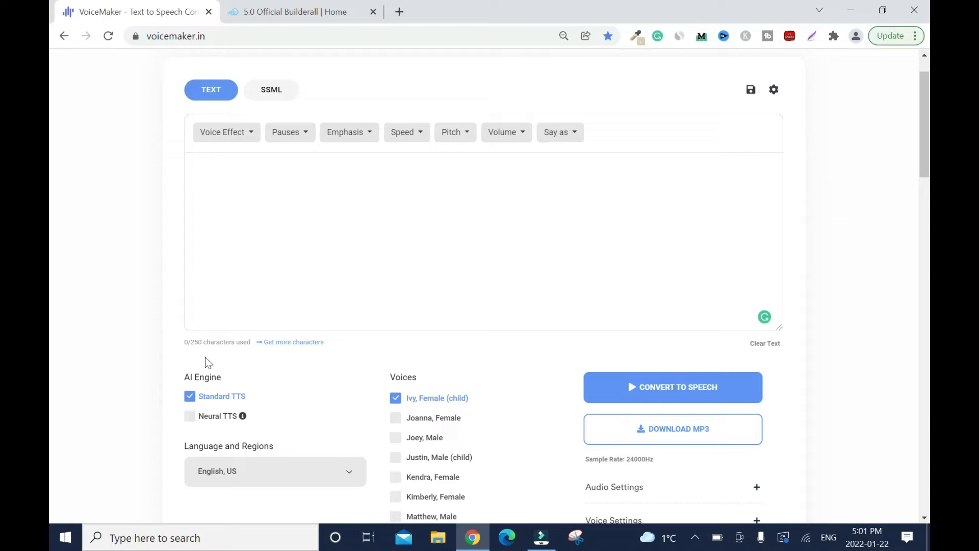
pyautogui.moveTo(199, 363)
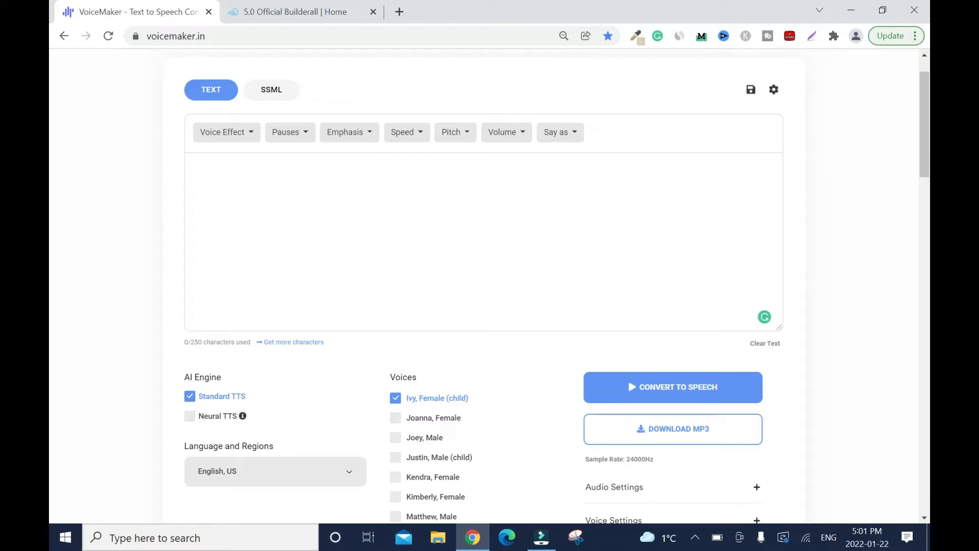
pyautogui.write('come')
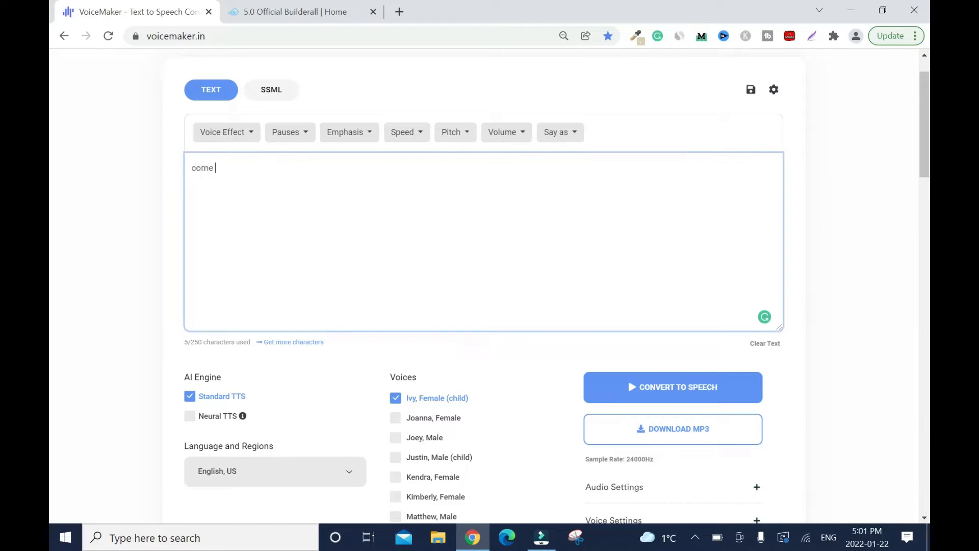
pyautogui.write('go t')
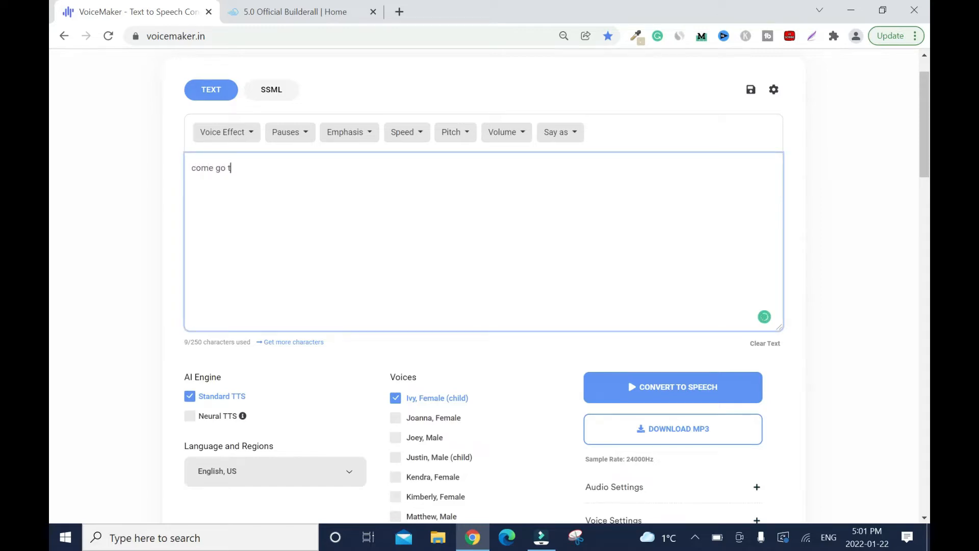
pyautogui.write('o')
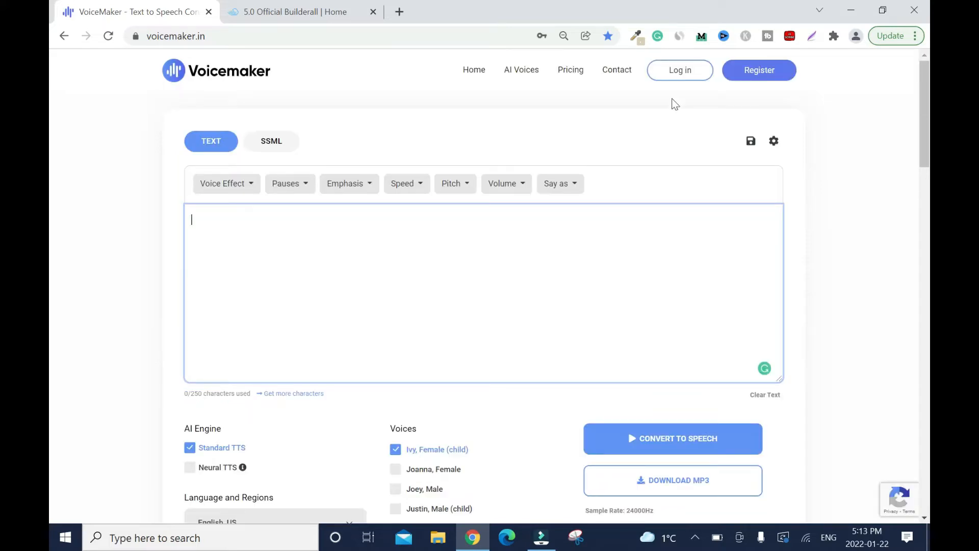
# Log in to Voicemaker and paste the 71-character affiliate-marketing sentence into the text box
pyautogui.click(680, 69)
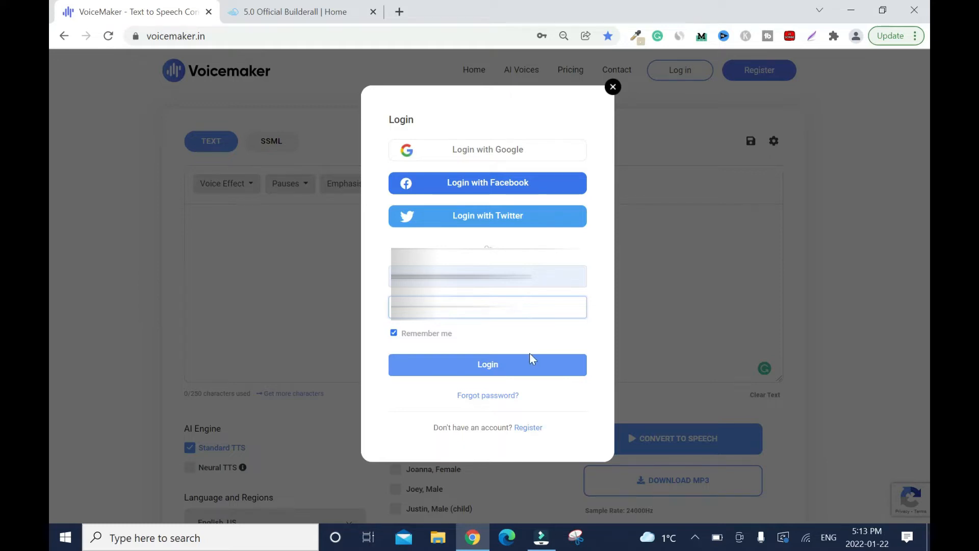
pyautogui.click(487, 365)
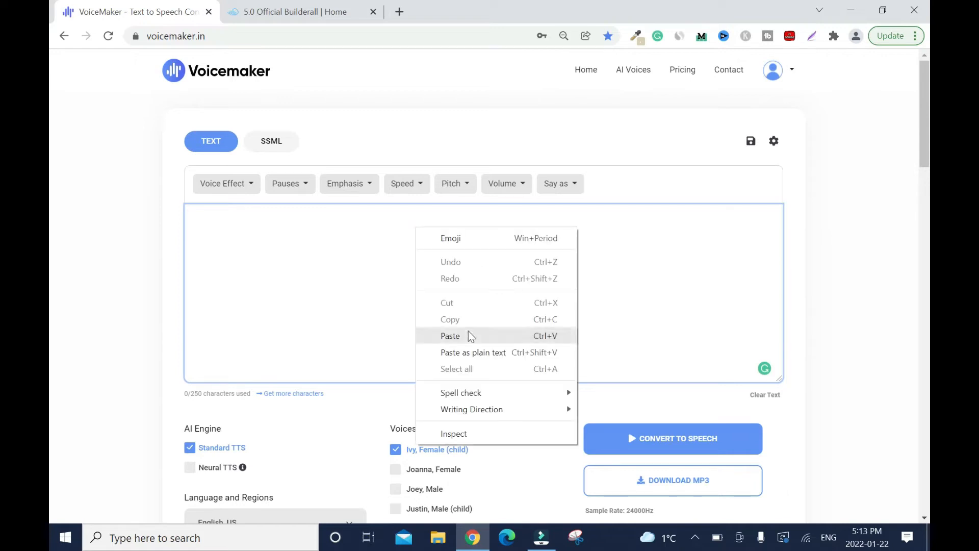
pyautogui.click(450, 335)
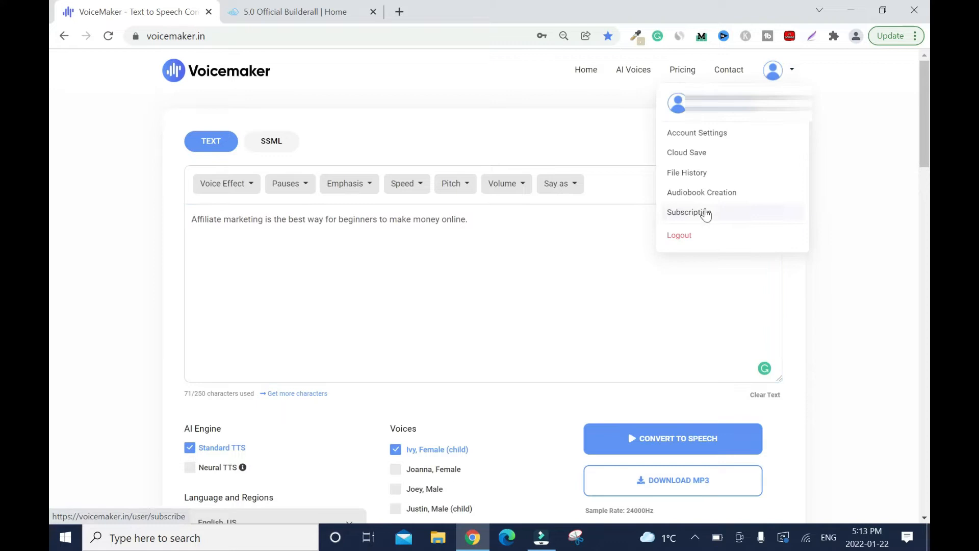
# From Subscription, start a subscription and choose the $10 monthly Premium plan for checkout
pyautogui.click(688, 212)
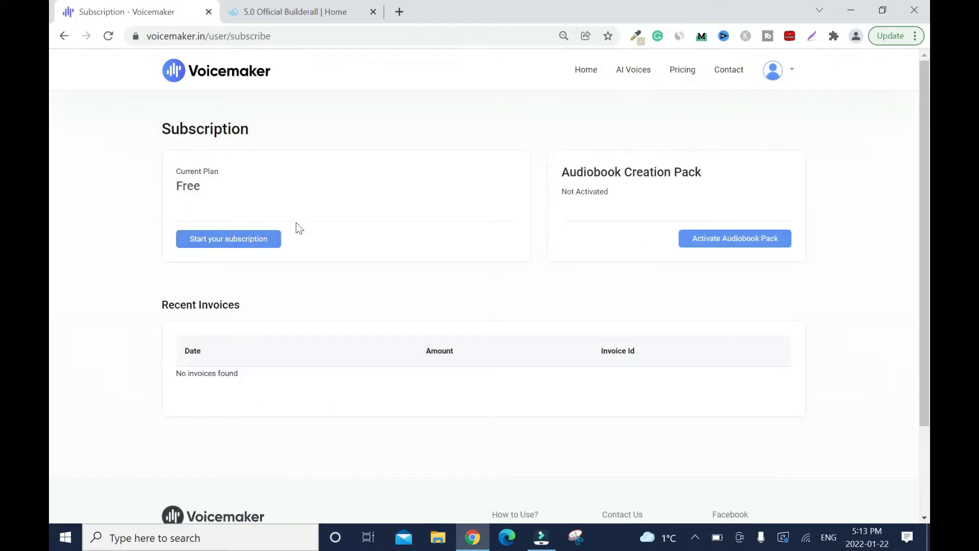
pyautogui.moveTo(228, 239)
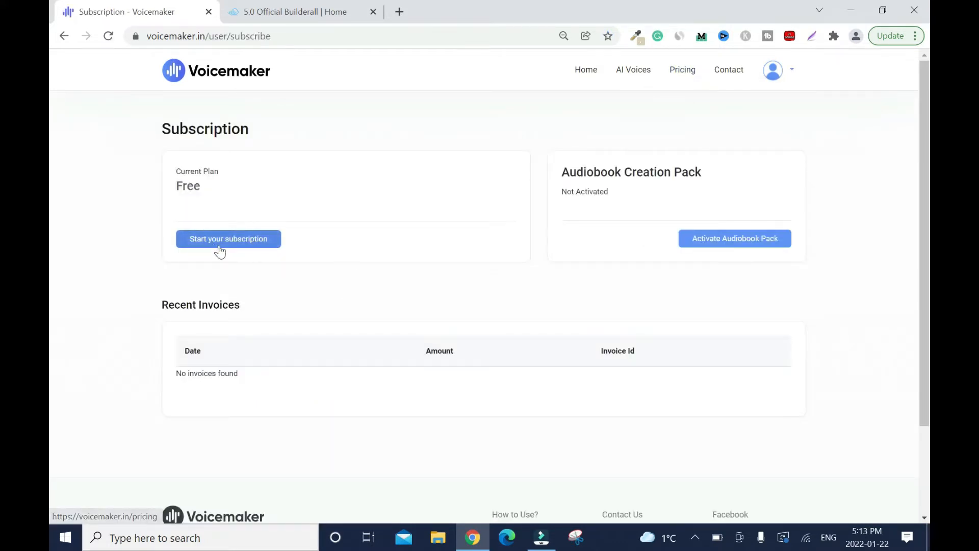
pyautogui.click(228, 238)
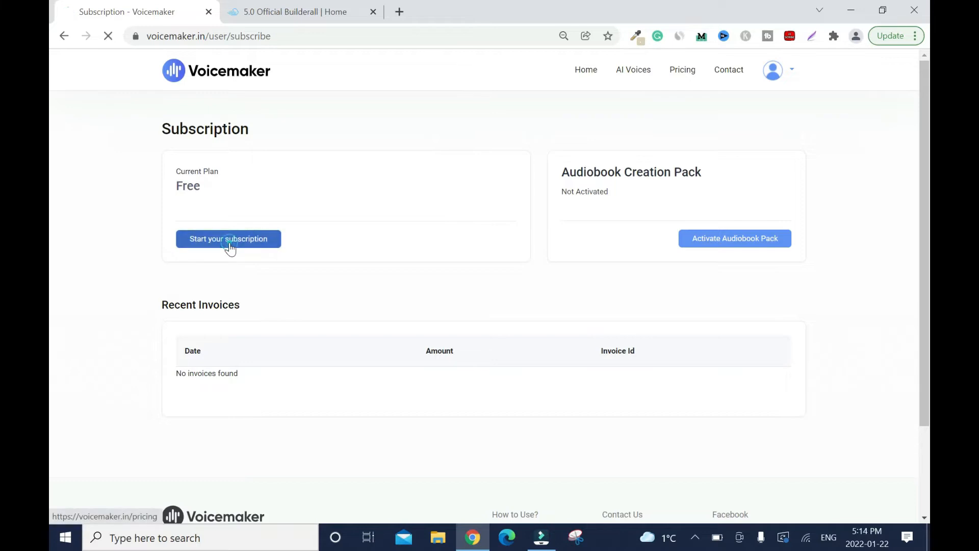
pyautogui.click(228, 238)
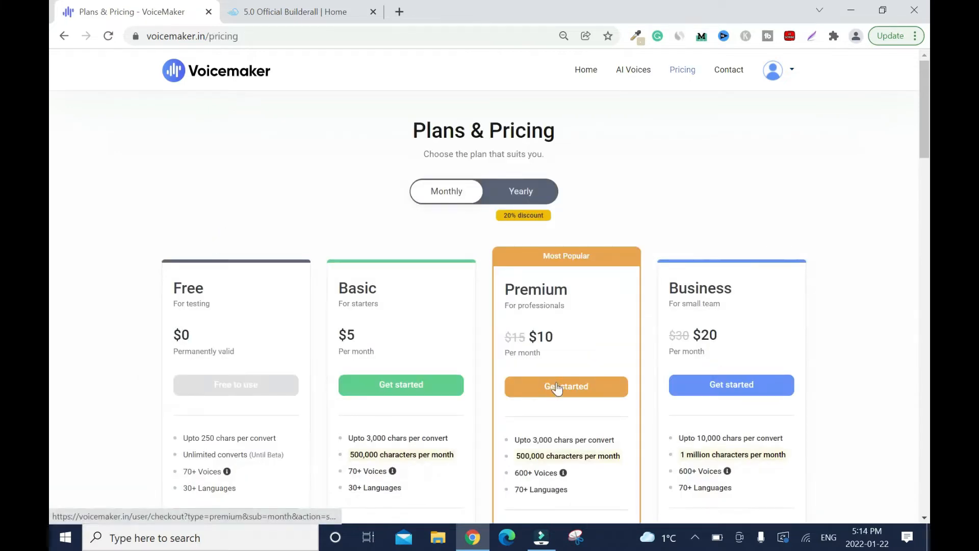
pyautogui.click(565, 385)
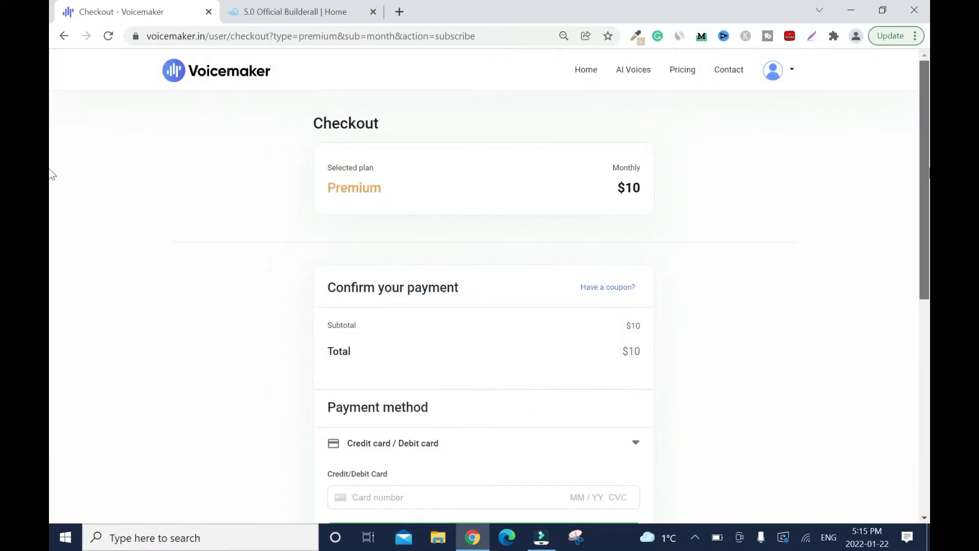
pyautogui.scroll(-3)
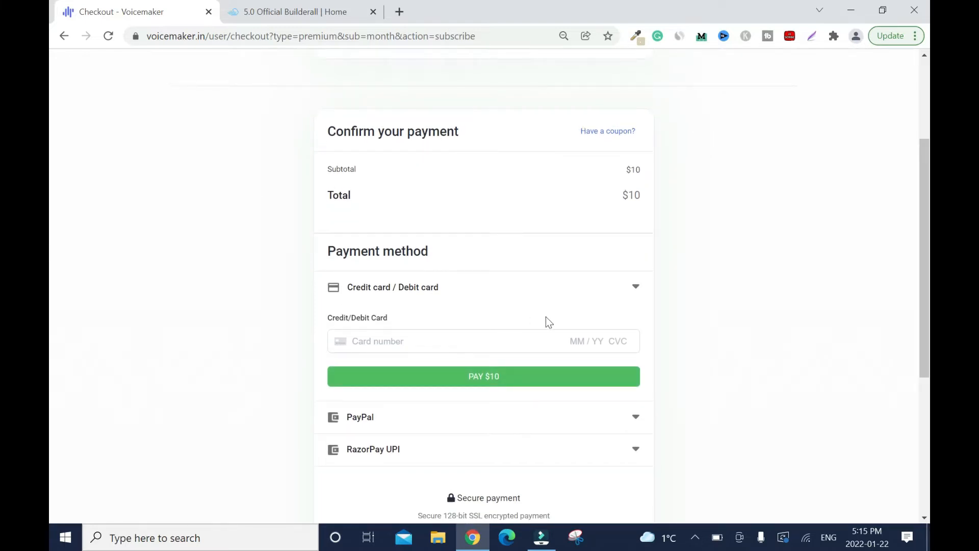
pyautogui.moveTo(400, 422)
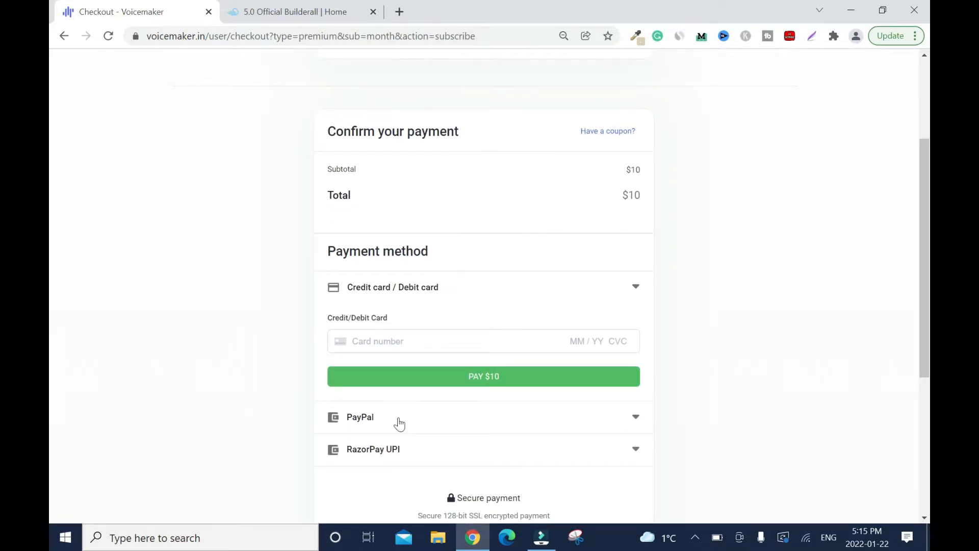
pyautogui.click(360, 416)
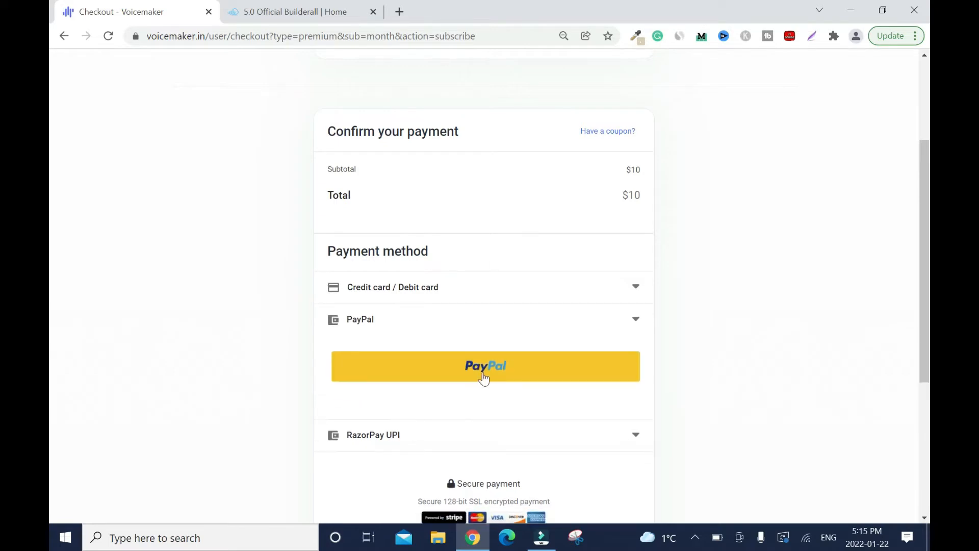
pyautogui.click(485, 367)
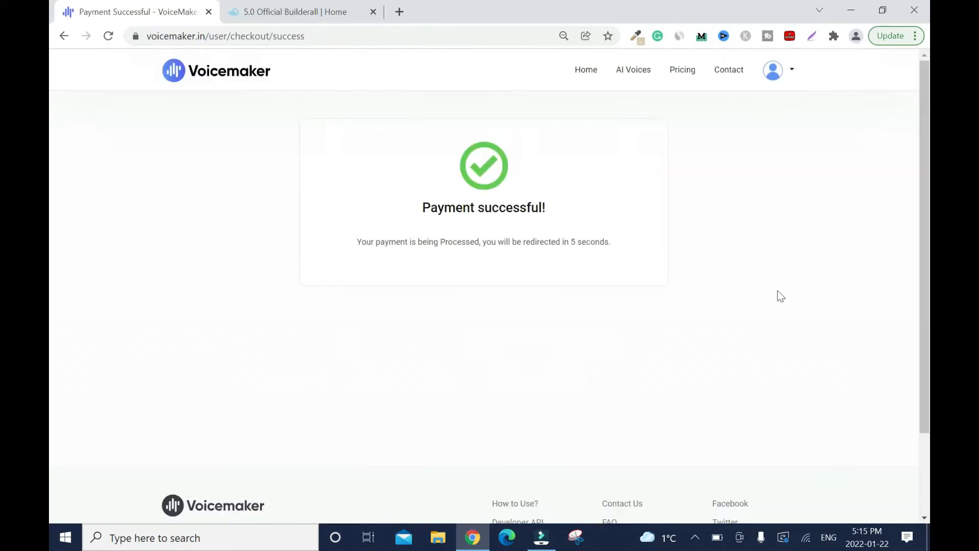
pyautogui.moveTo(321, 167)
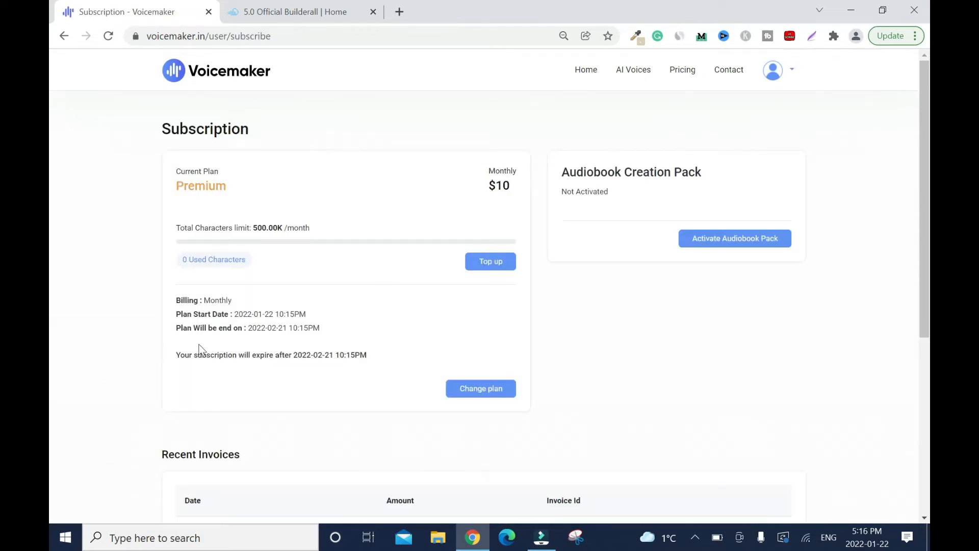
pyautogui.moveTo(289, 244)
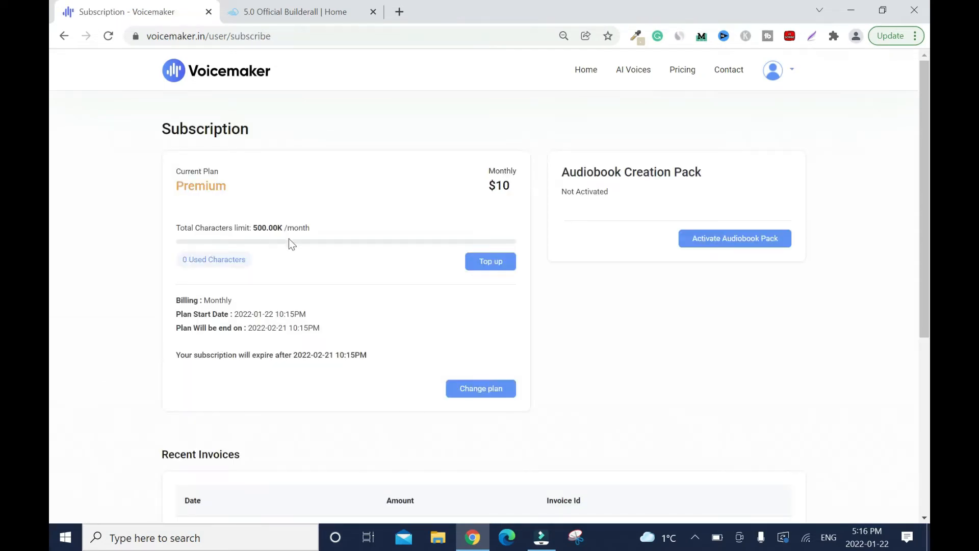
pyautogui.moveTo(268, 338)
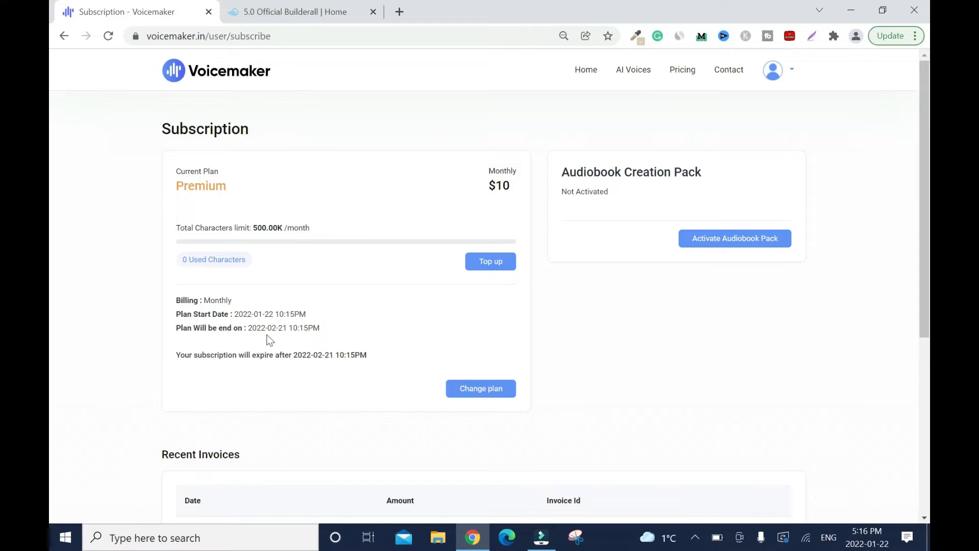
pyautogui.moveTo(294, 341)
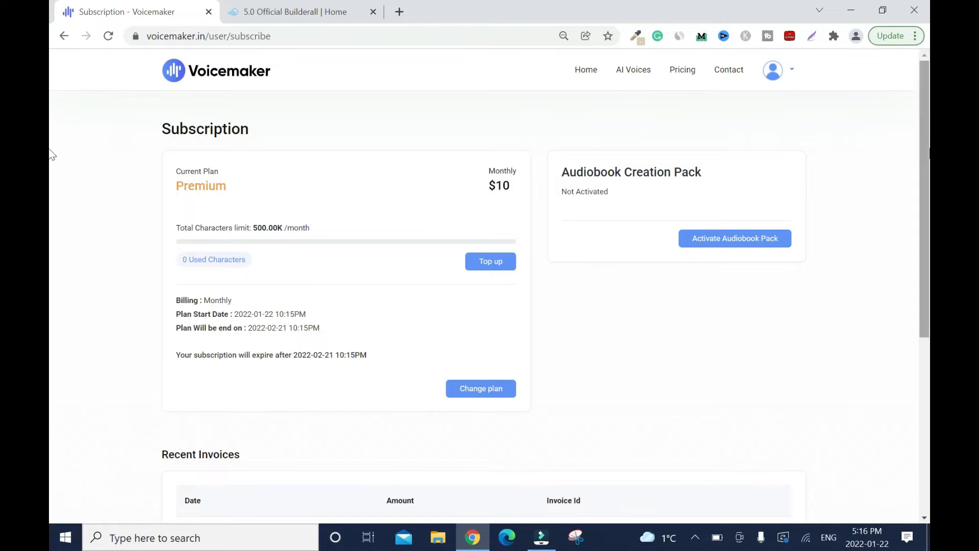
pyautogui.moveTo(677, 91)
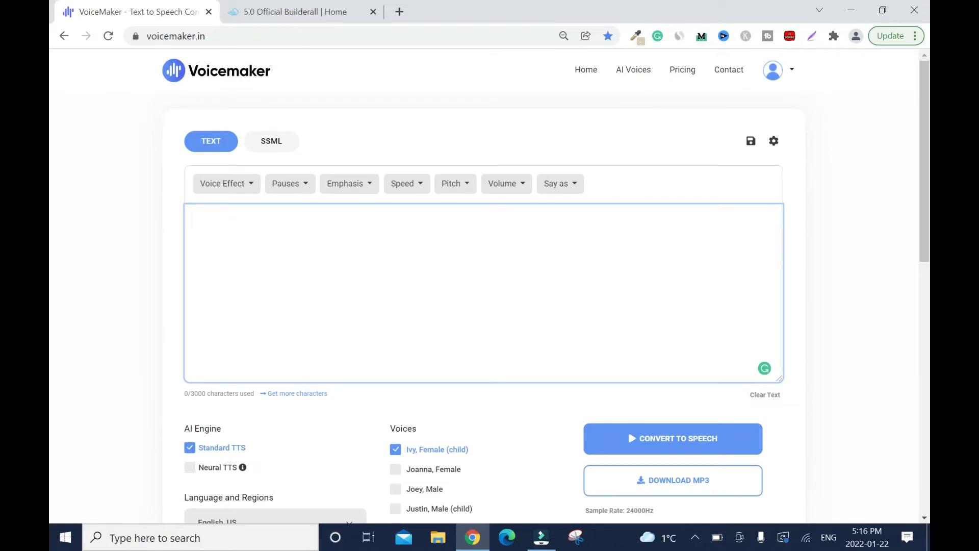
# Enter 'Affililiate marketing is the best way for beginners to make money online.' and select Robert, Male
pyautogui.write('Affililiate marketing is the best way for beginners to make money online.')
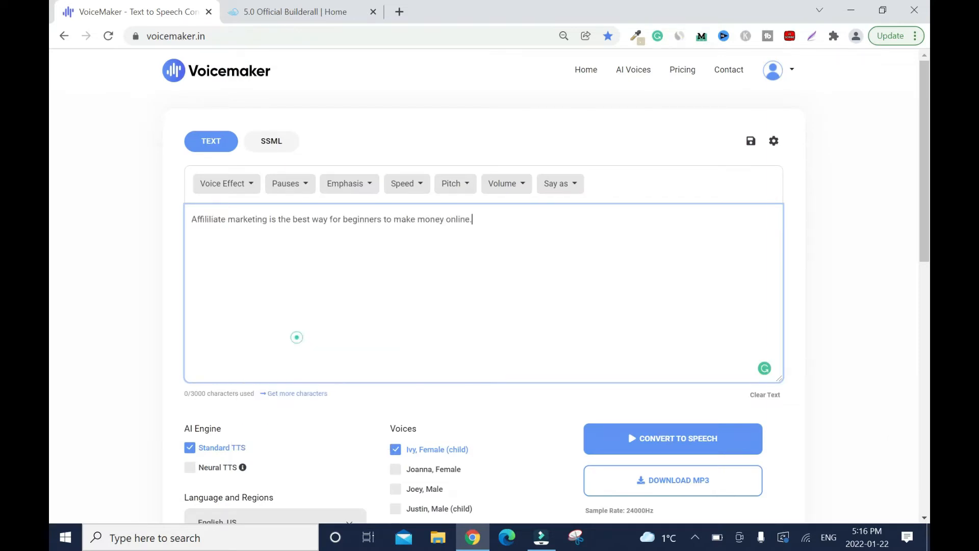
pyautogui.scroll(-3)
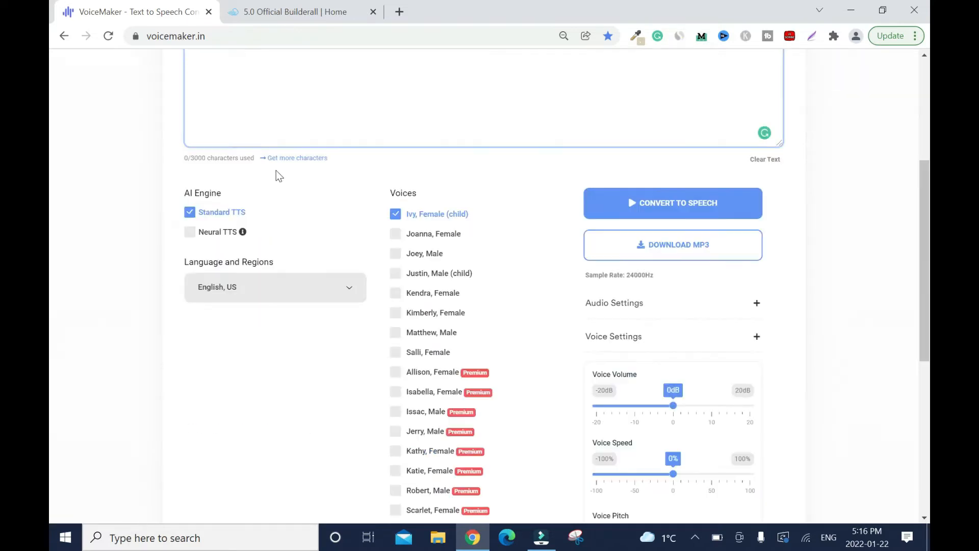
pyautogui.scroll(-3)
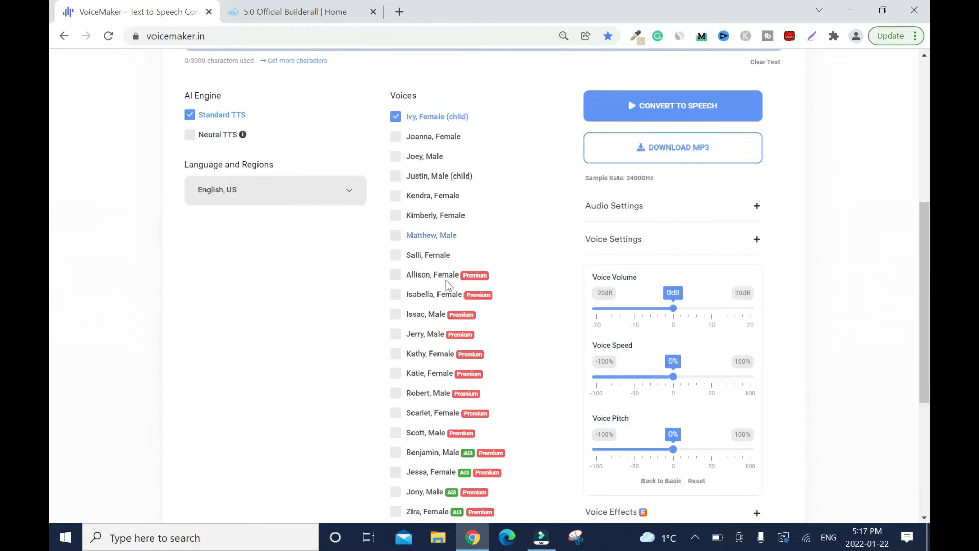
pyautogui.moveTo(496, 345)
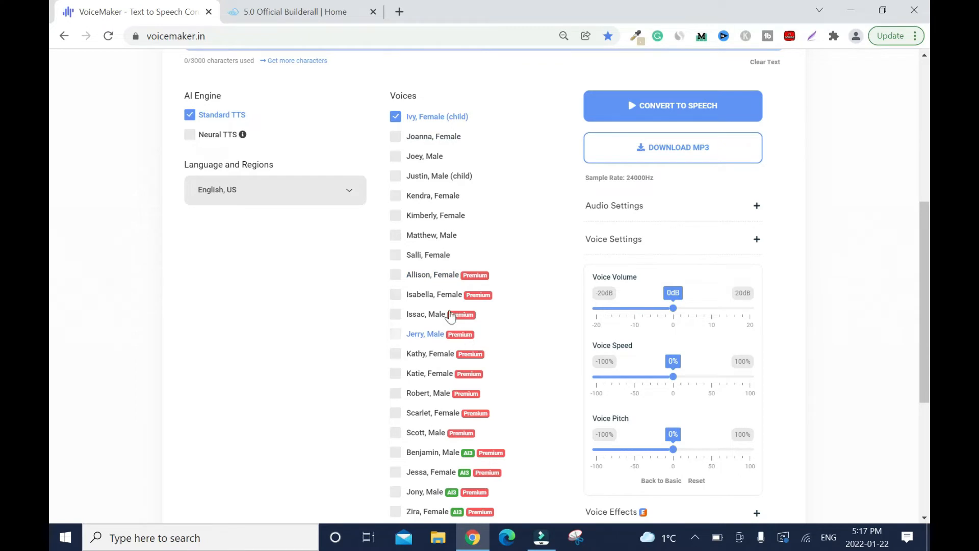
pyautogui.scroll(-3)
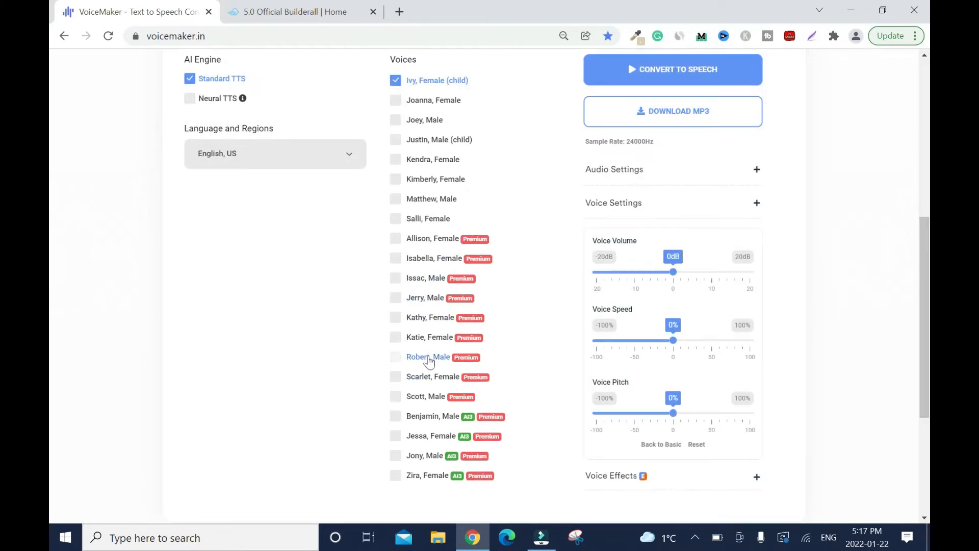
pyautogui.click(395, 357)
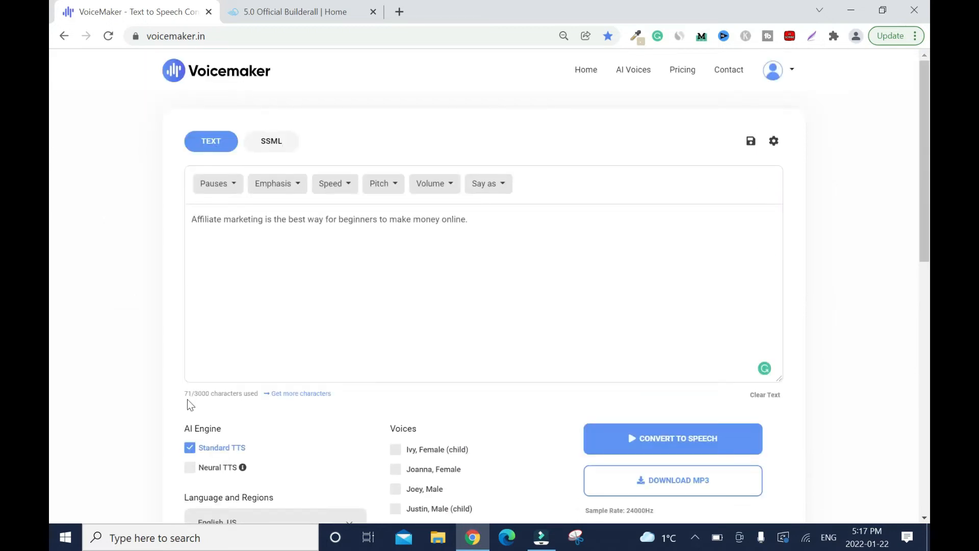
pyautogui.moveTo(271, 422)
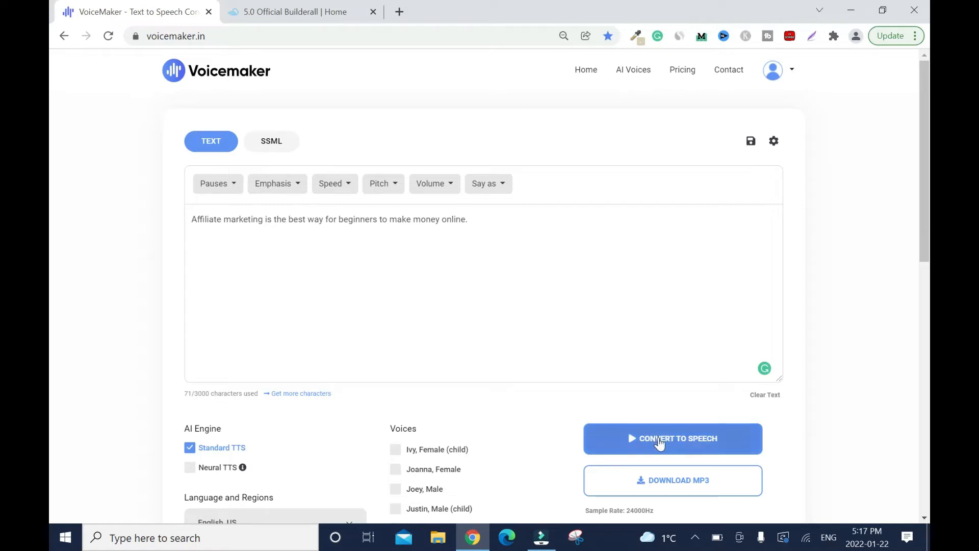
# Convert the sentence to a 5-second speech clip and play it back twice
pyautogui.click(672, 437)
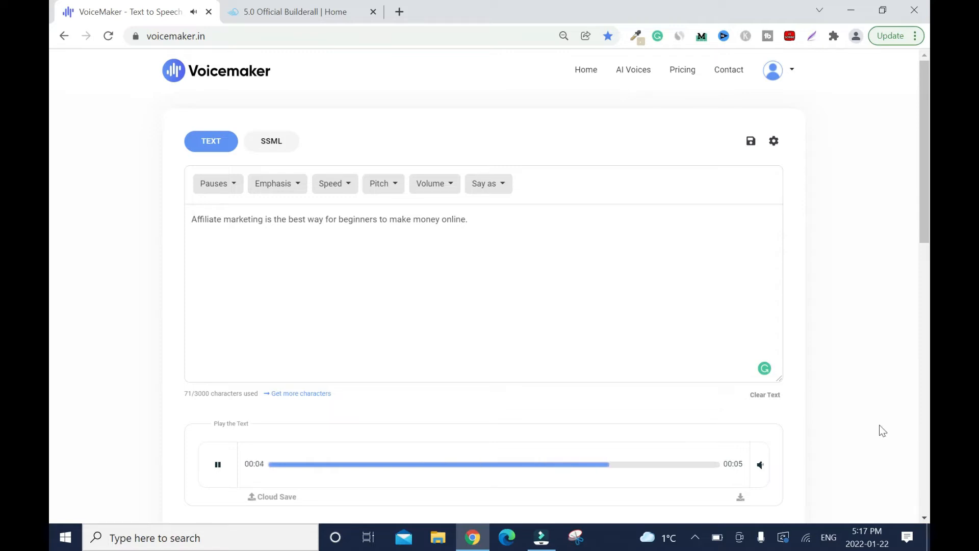
pyautogui.click(218, 463)
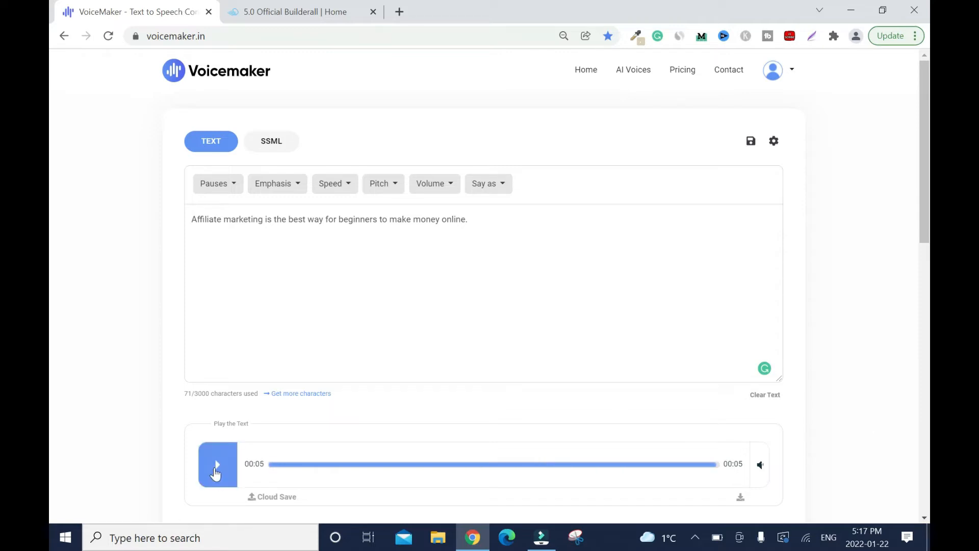
pyautogui.click(218, 464)
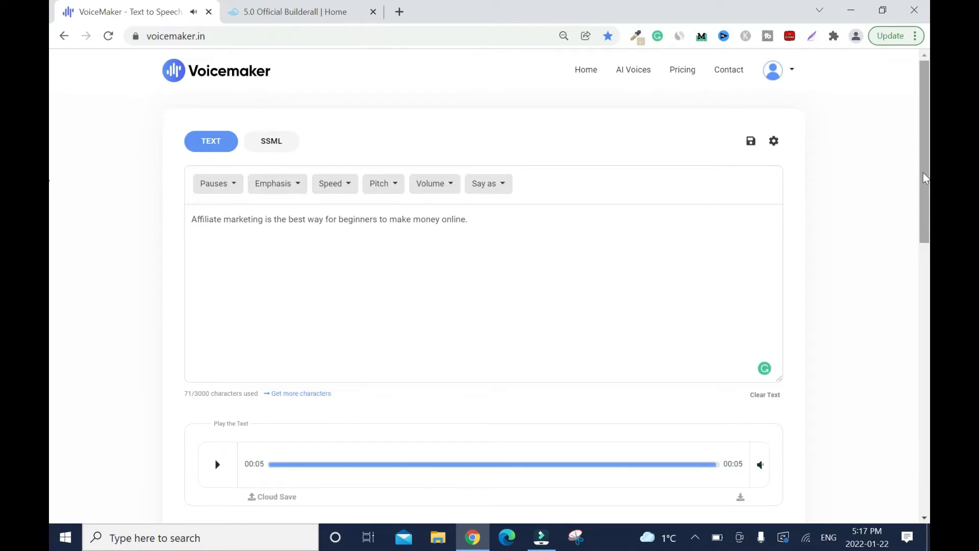
pyautogui.scroll(-3)
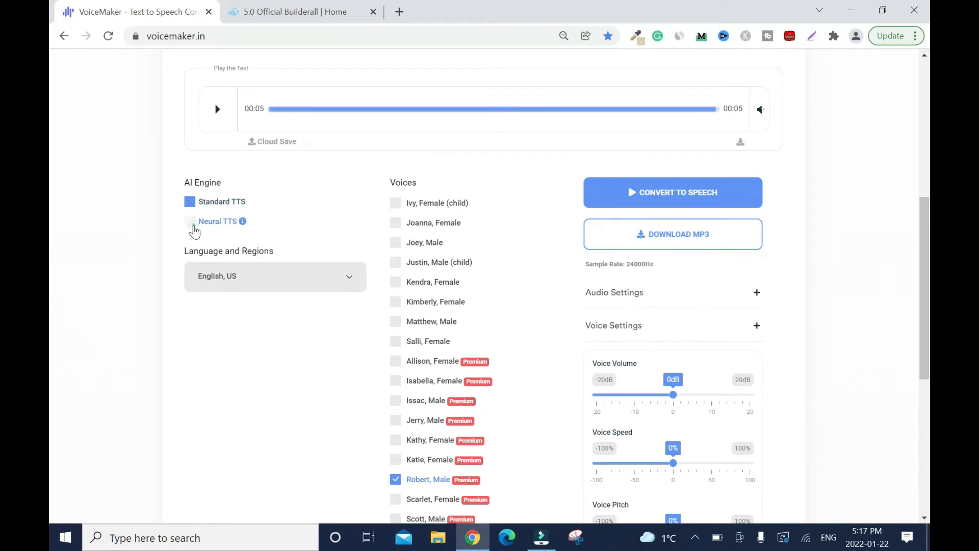
# Switch the AI engine to Neural TTS and browse its voice list, which resets the voice to Ivy
pyautogui.click(189, 221)
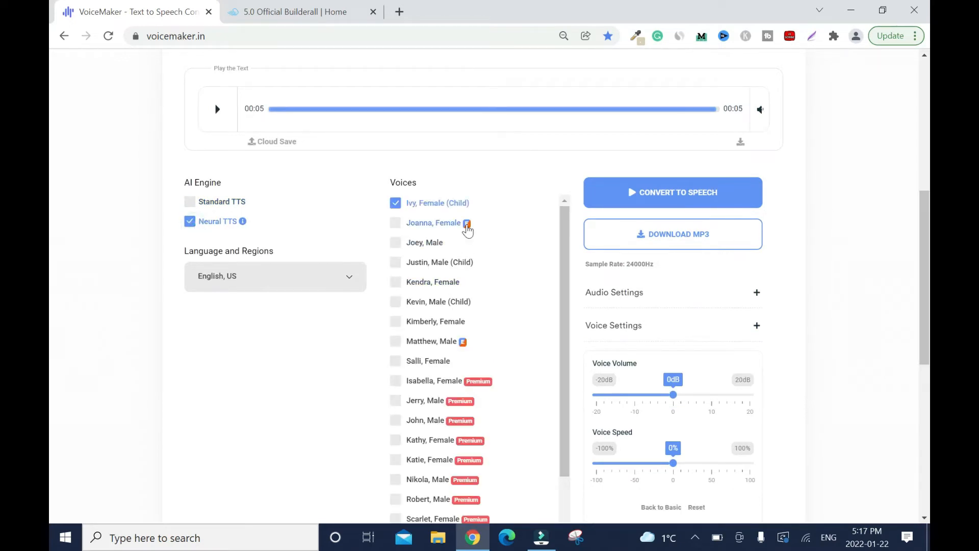
pyautogui.scroll(-3)
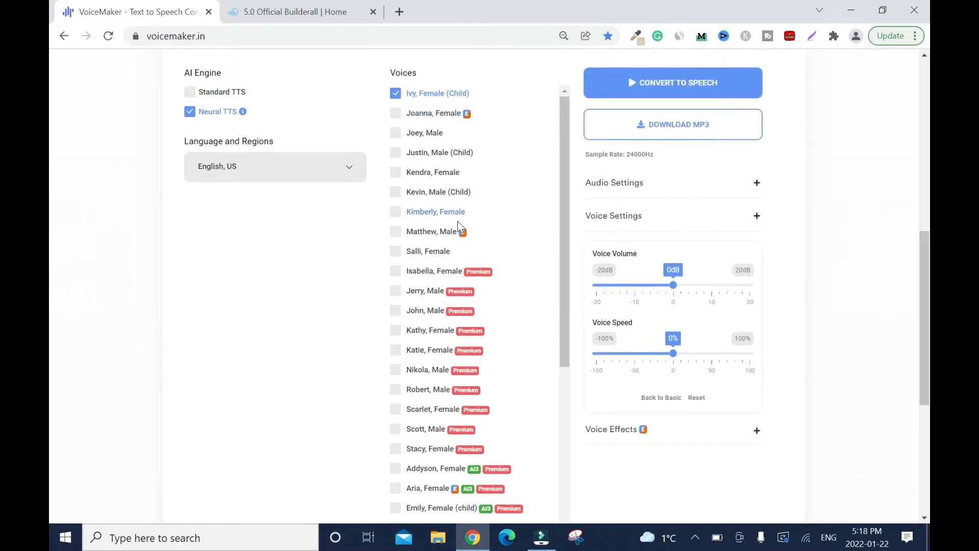
pyautogui.moveTo(52, 320)
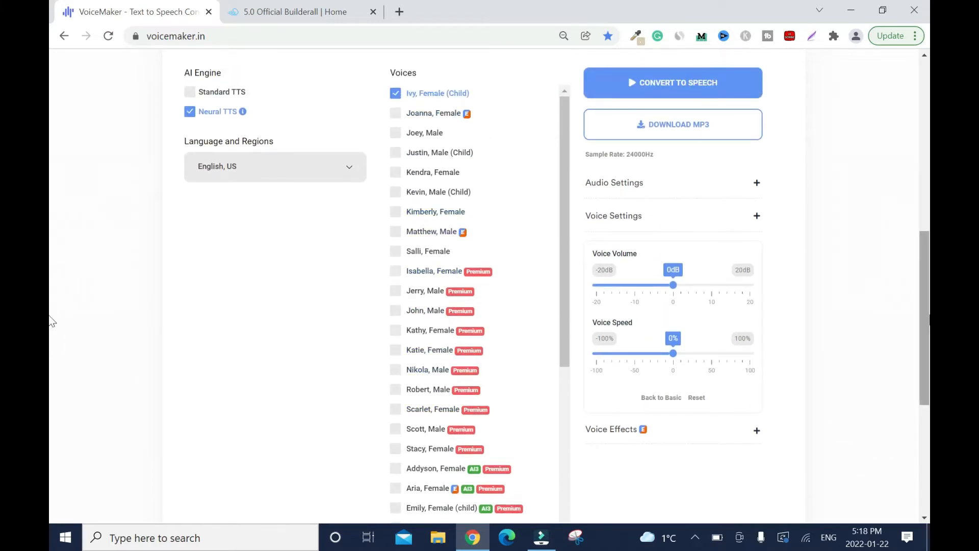
pyautogui.scroll(-3)
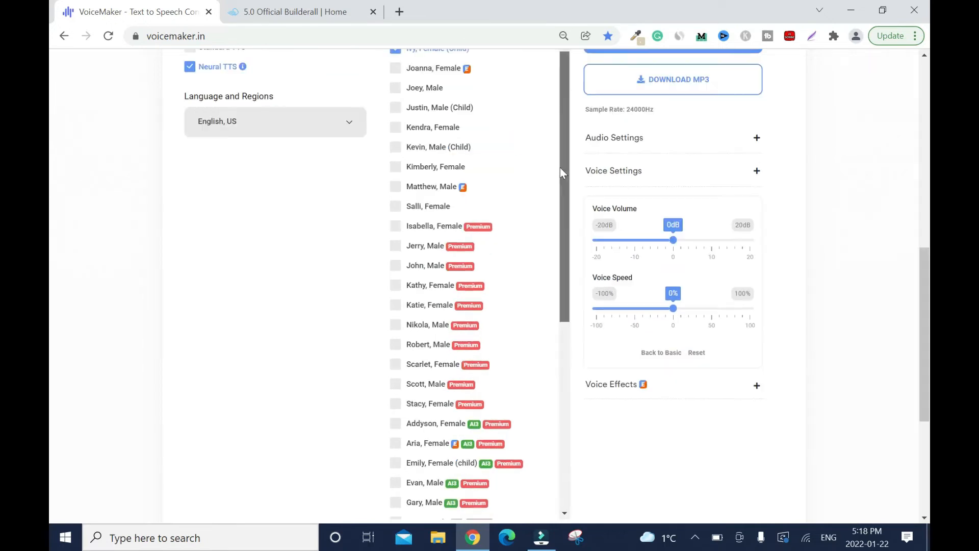
pyautogui.click(396, 344)
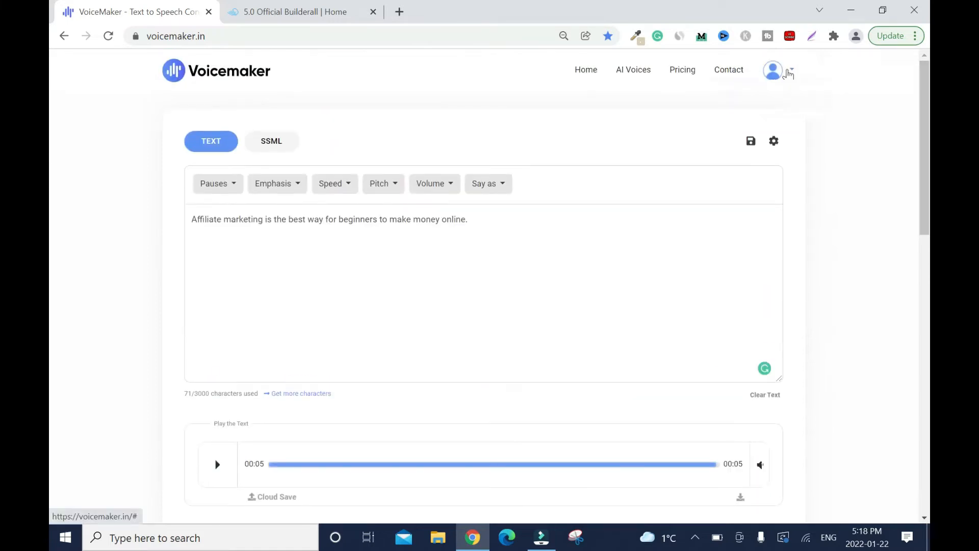
# Open the Subscription page in a new tab showing 71 used characters, then return to the editor
pyautogui.rightClick(689, 212)
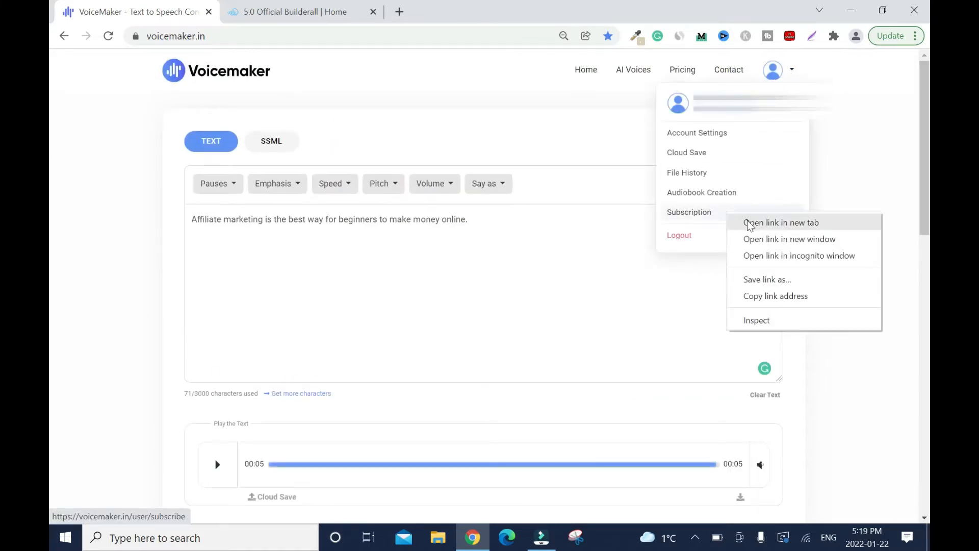
pyautogui.click(780, 222)
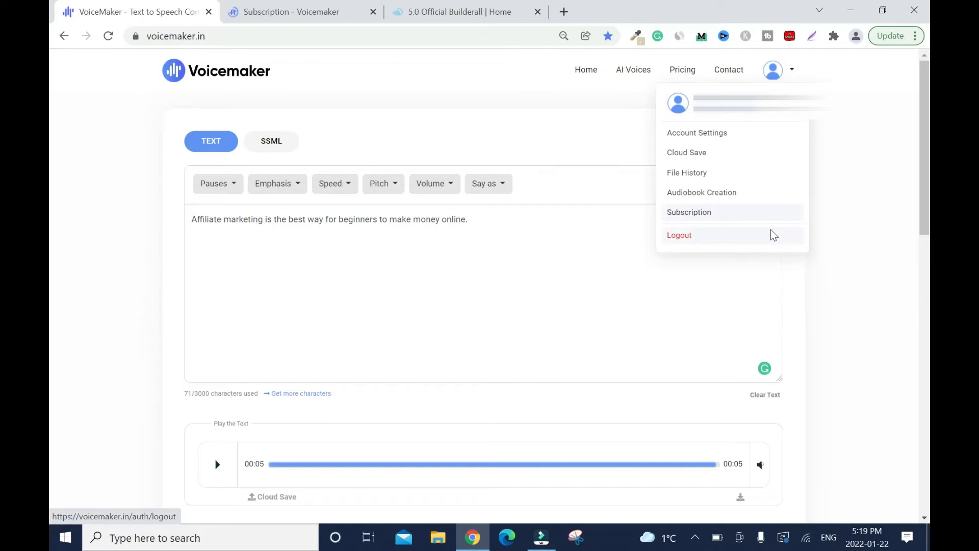
pyautogui.click(688, 212)
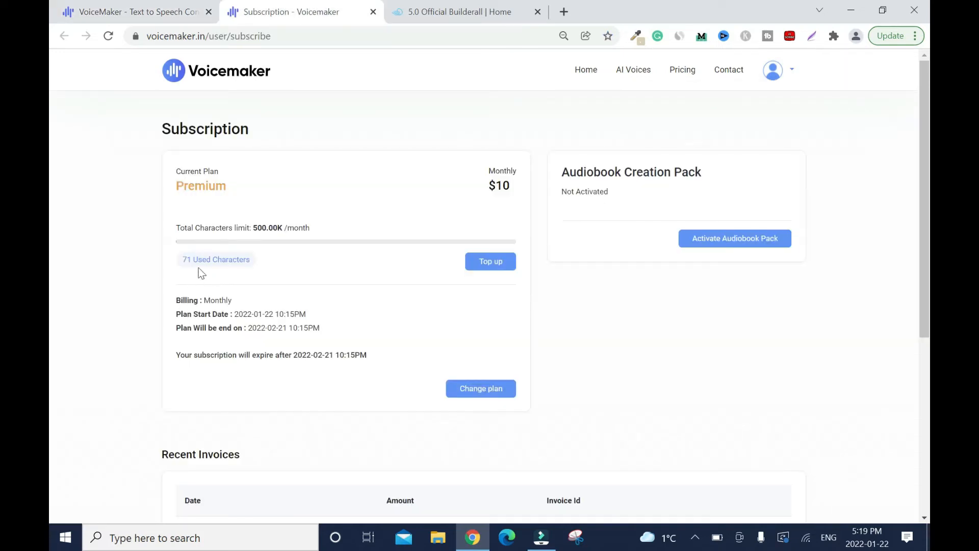
pyautogui.moveTo(254, 269)
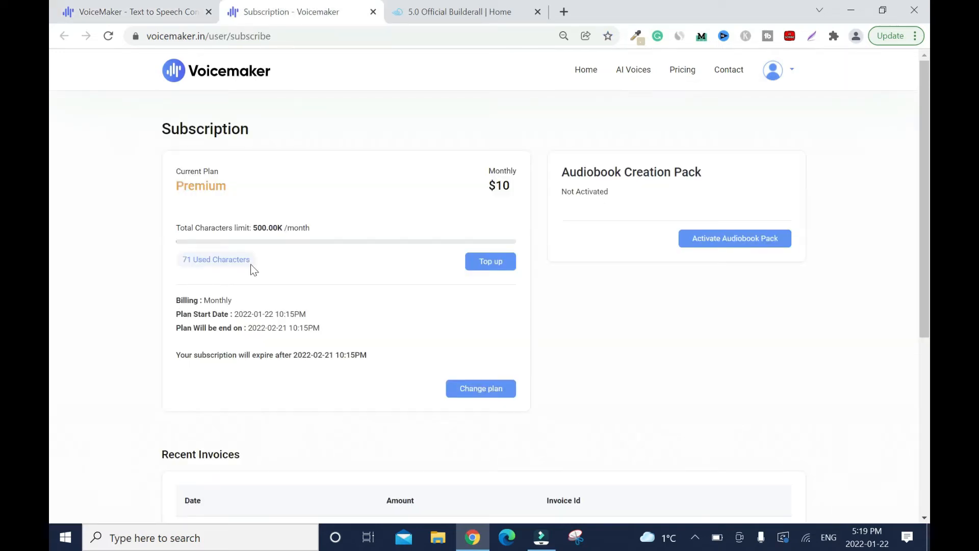
pyautogui.moveTo(128, 6)
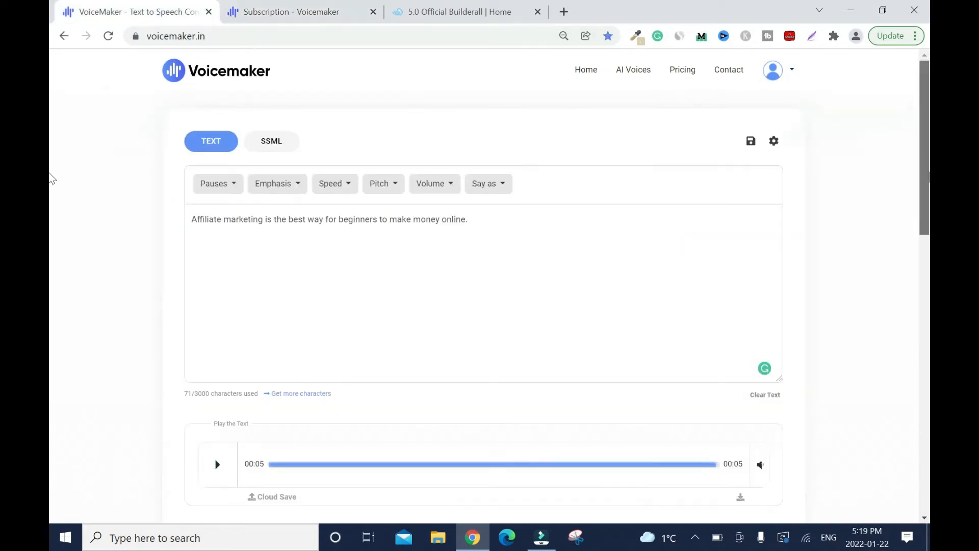
# Play the neural clip, preview Matthew, then select Robert, Male (Premium) as the voice
pyautogui.scroll(-3)
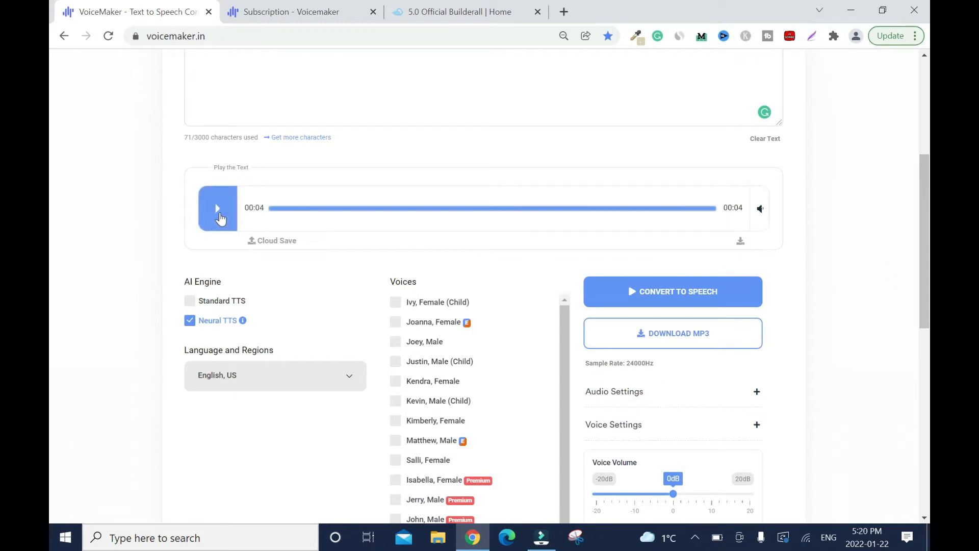
pyautogui.click(217, 208)
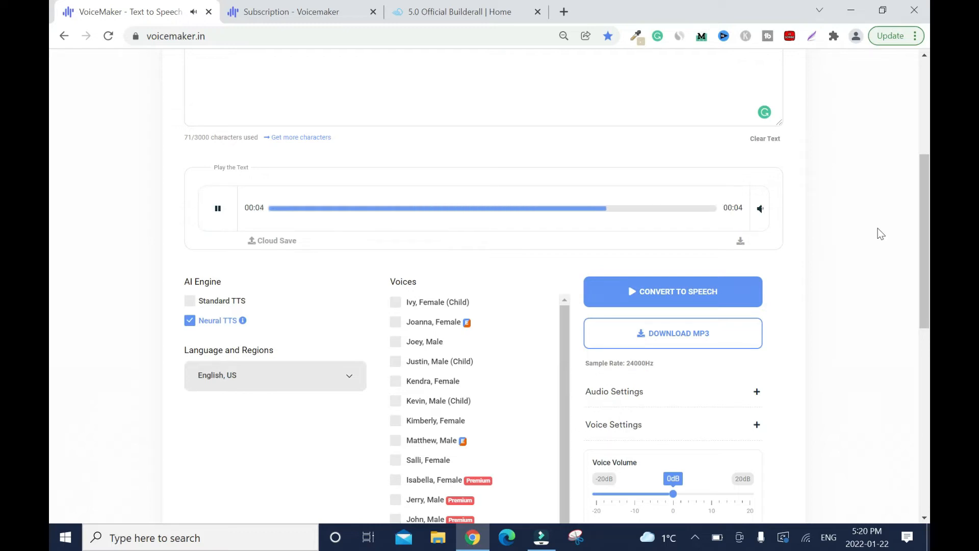
pyautogui.scroll(-3)
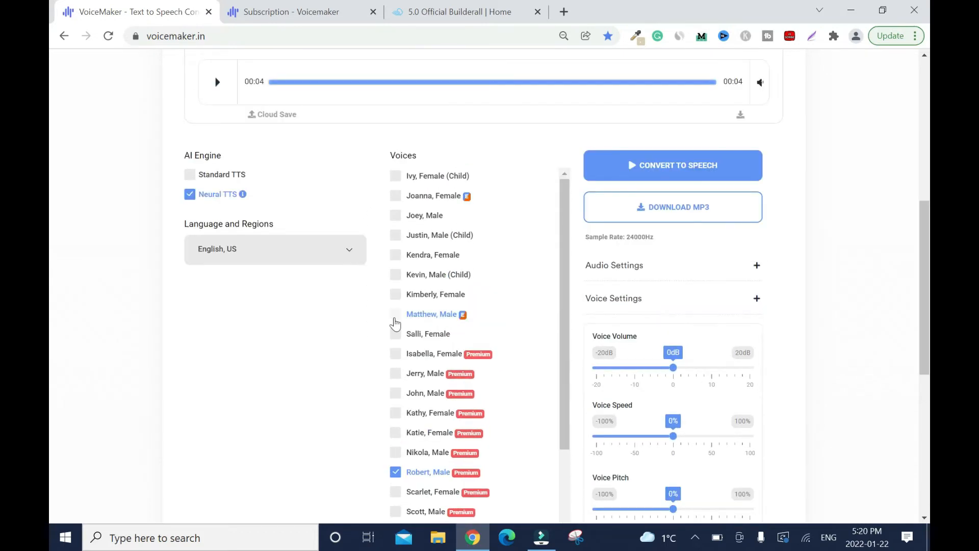
pyautogui.click(395, 313)
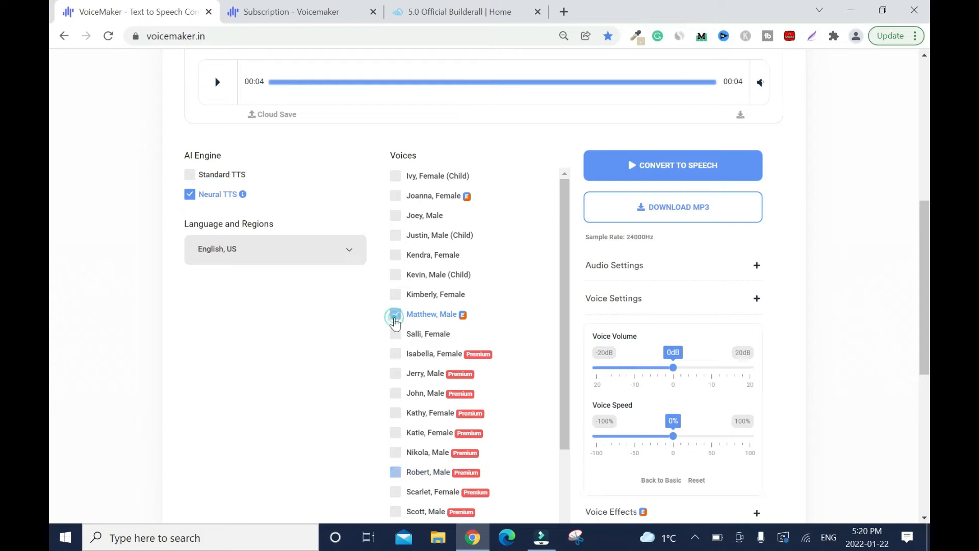
pyautogui.click(394, 314)
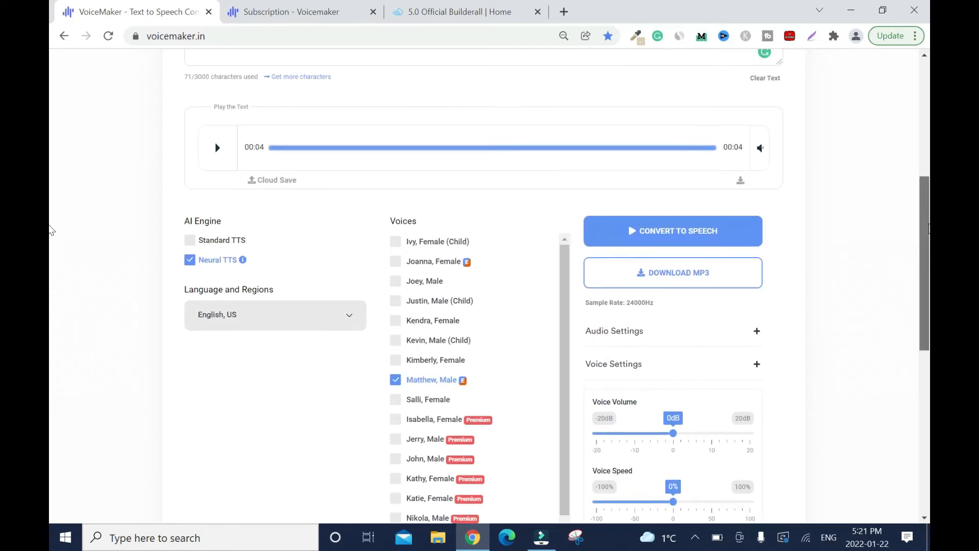
pyautogui.scroll(3)
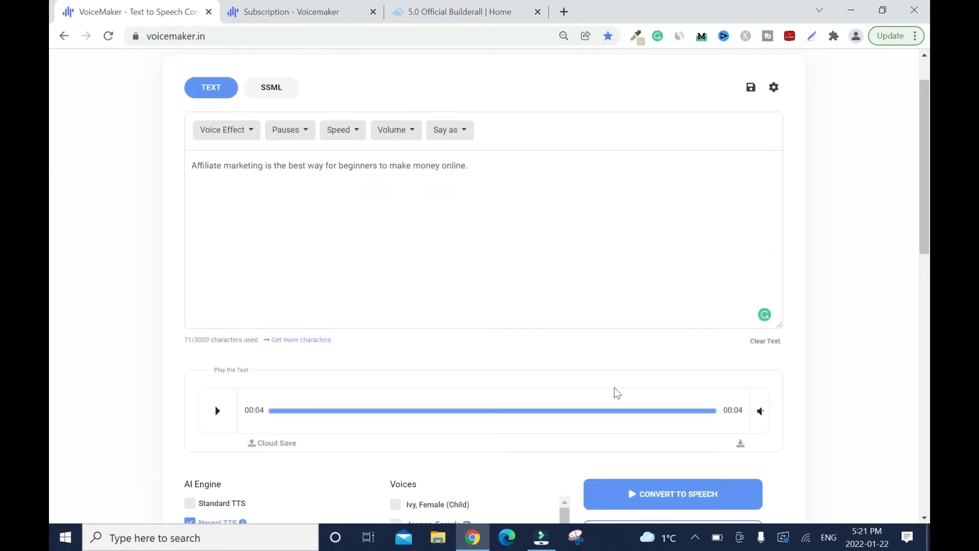
pyautogui.scroll(-3)
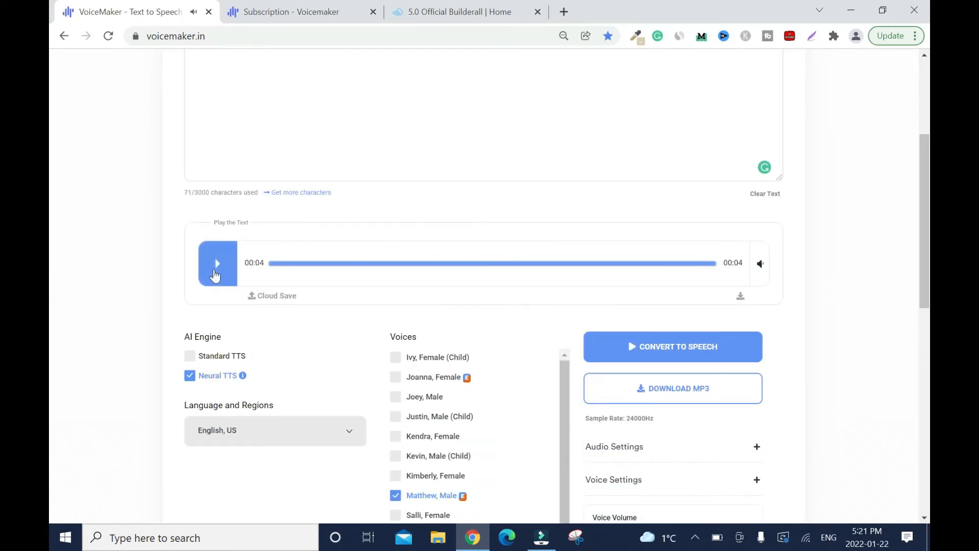
pyautogui.click(216, 263)
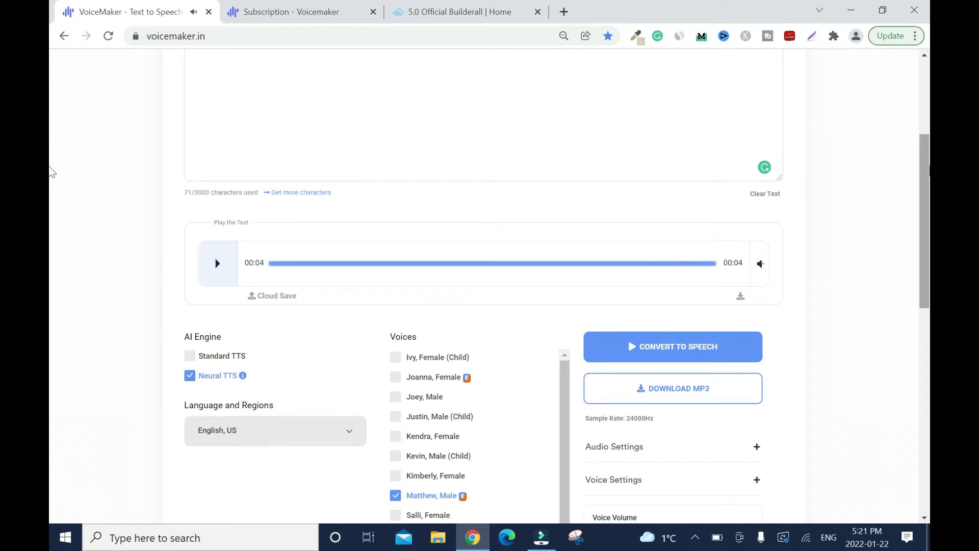
pyautogui.scroll(-3)
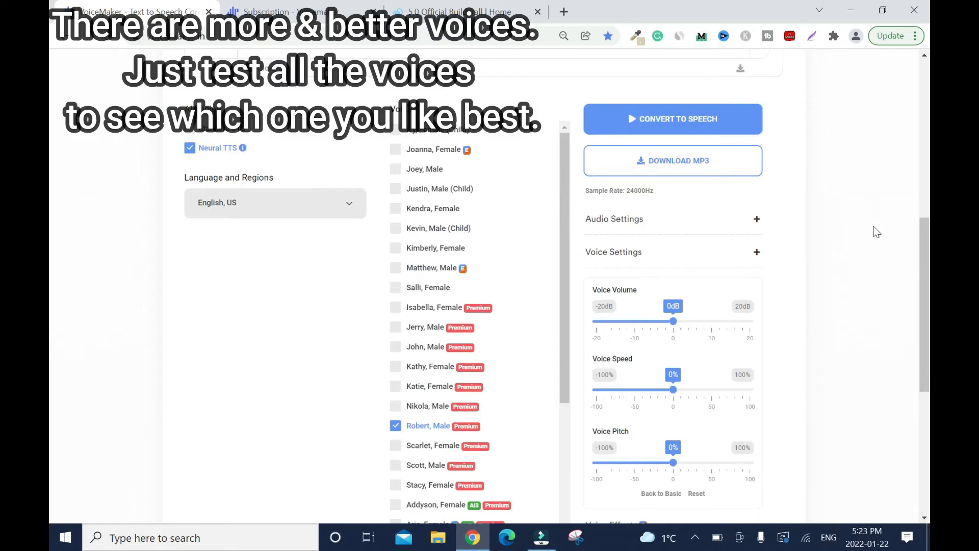
# Re-convert the sentence into a 5-second clip in Robert's neural voice, play it and pause
pyautogui.scroll(-3)
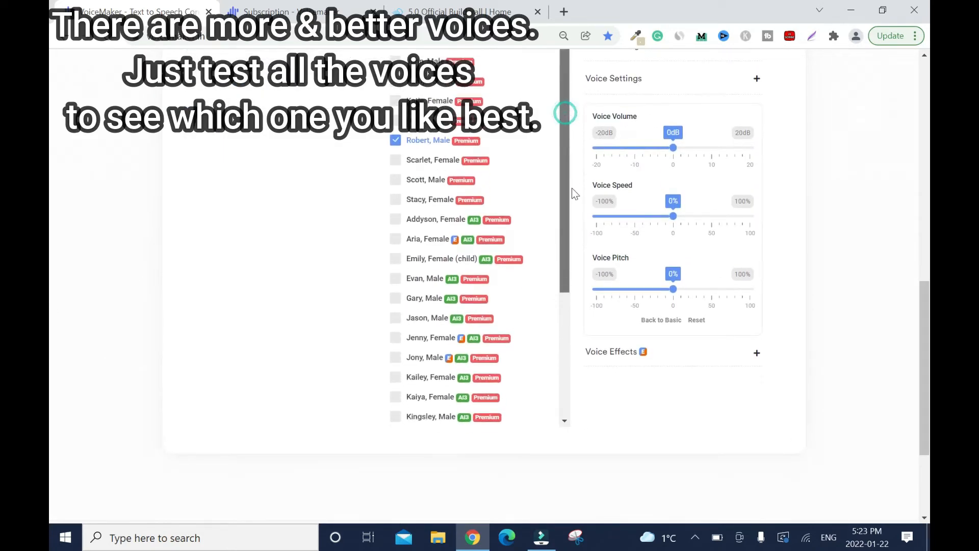
pyautogui.scroll(-3)
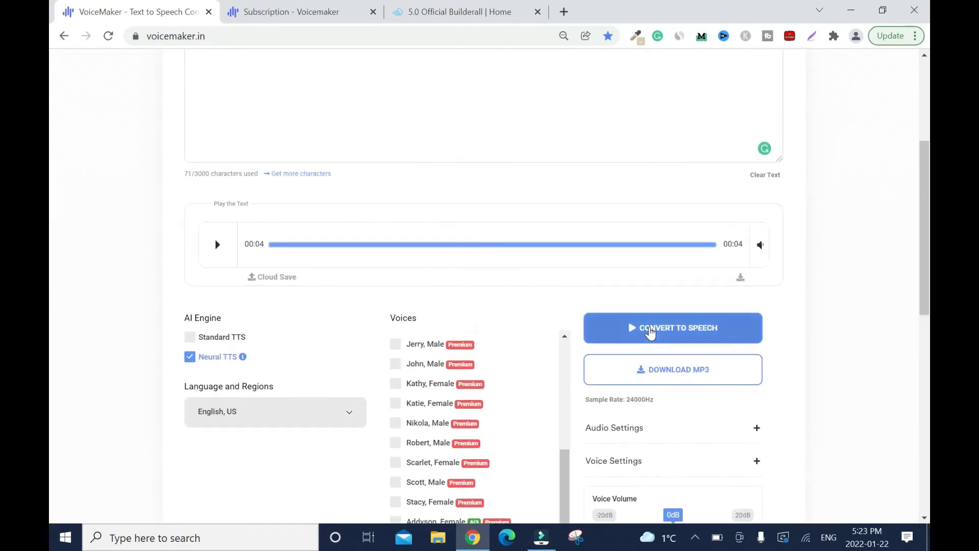
pyautogui.click(216, 244)
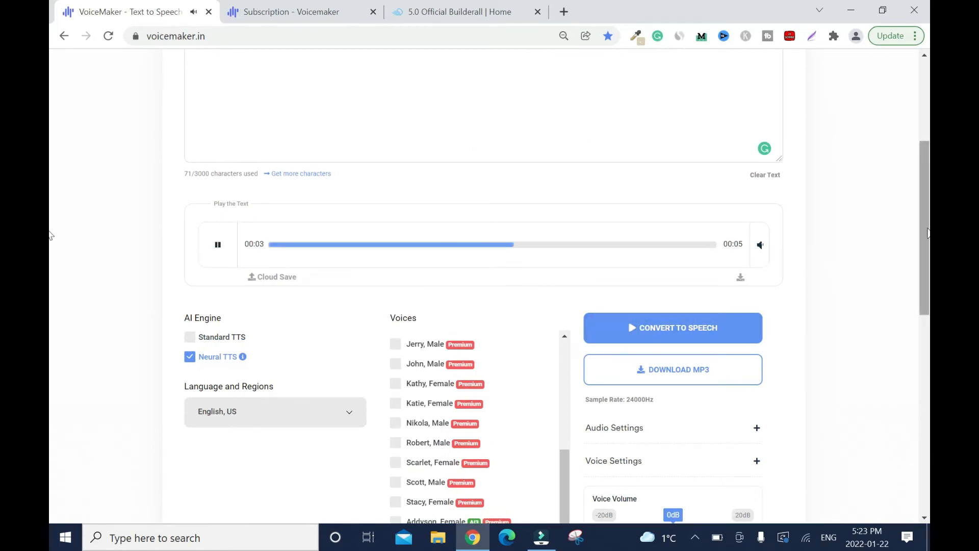
pyautogui.click(218, 243)
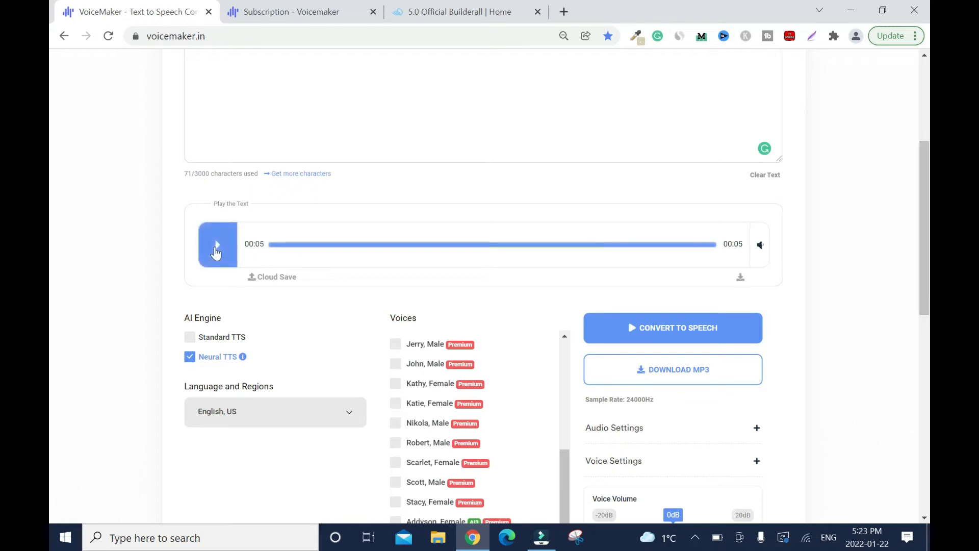
pyautogui.click(217, 244)
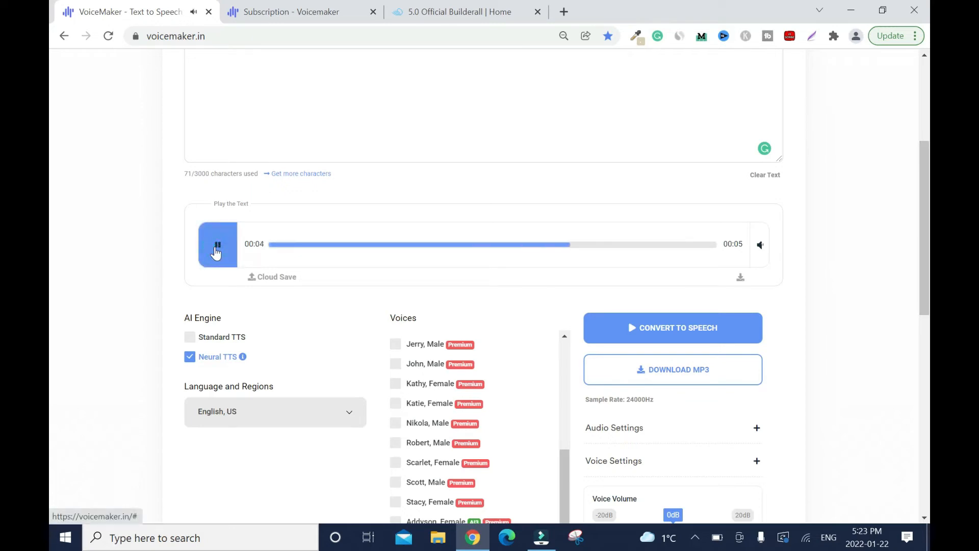
pyautogui.click(216, 243)
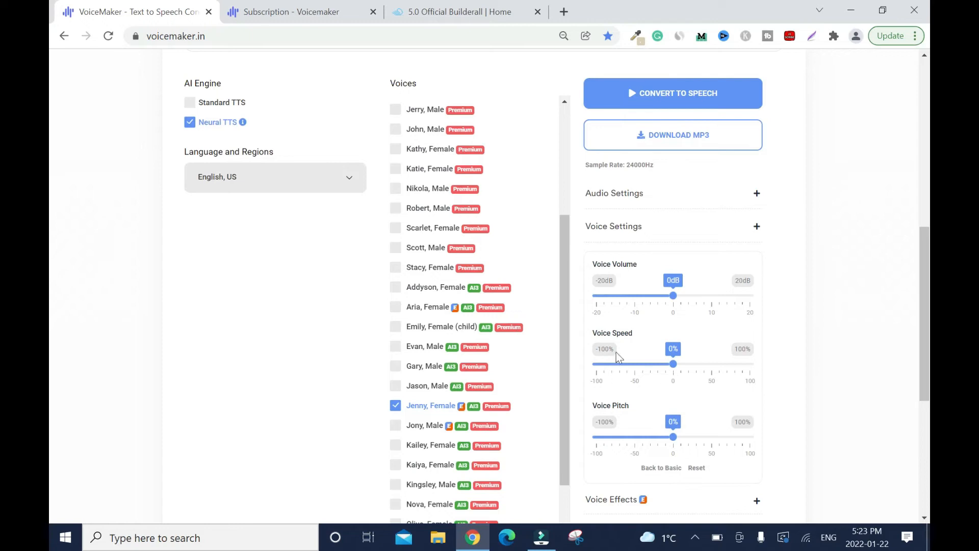
pyautogui.moveTo(675, 279)
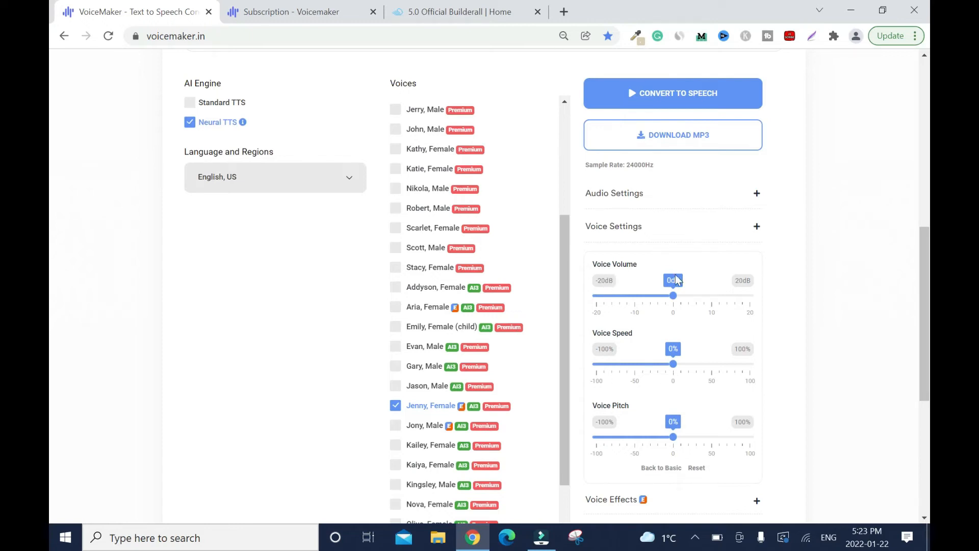
pyautogui.moveTo(678, 358)
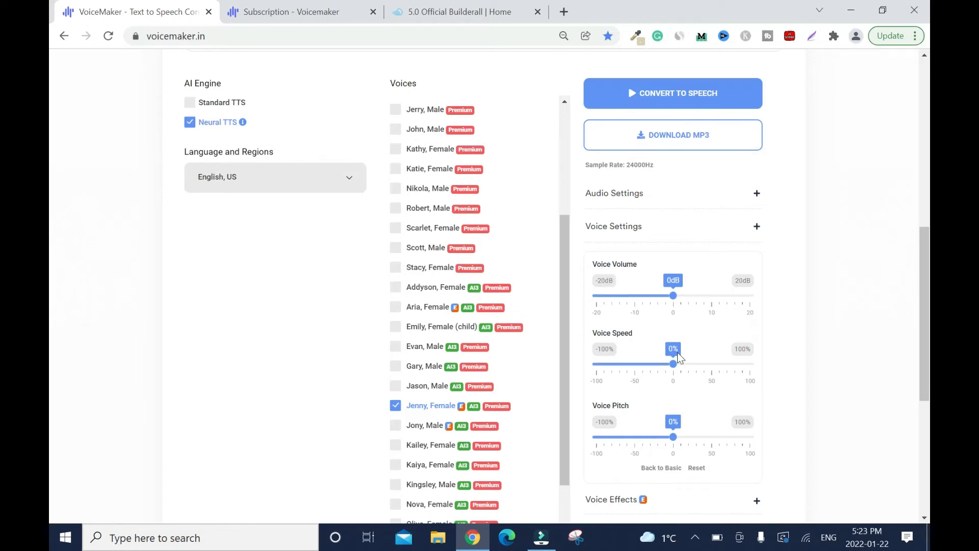
pyautogui.moveTo(662, 373)
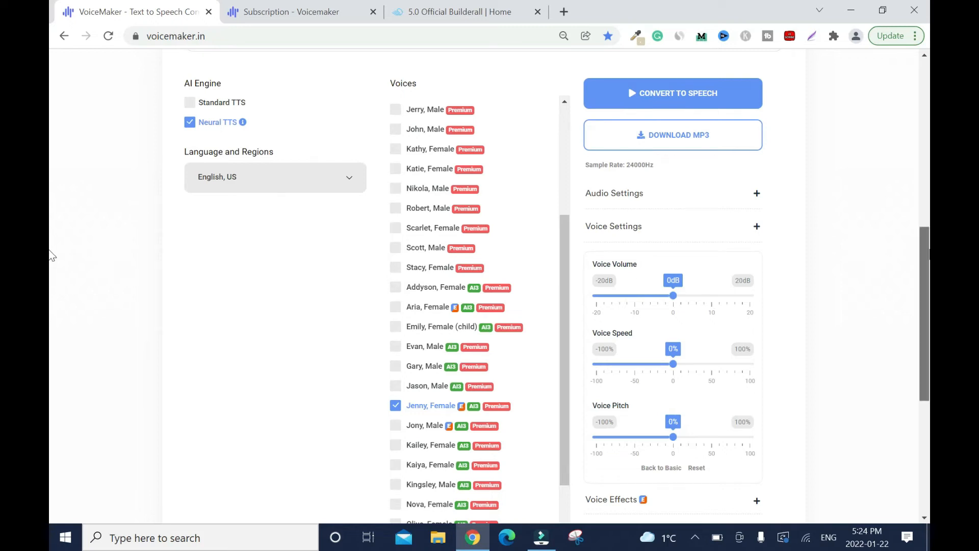
# Scroll down the Neural TTS voices below Jenny, leaving volume, speed and pitch at defaults
pyautogui.scroll(-3)
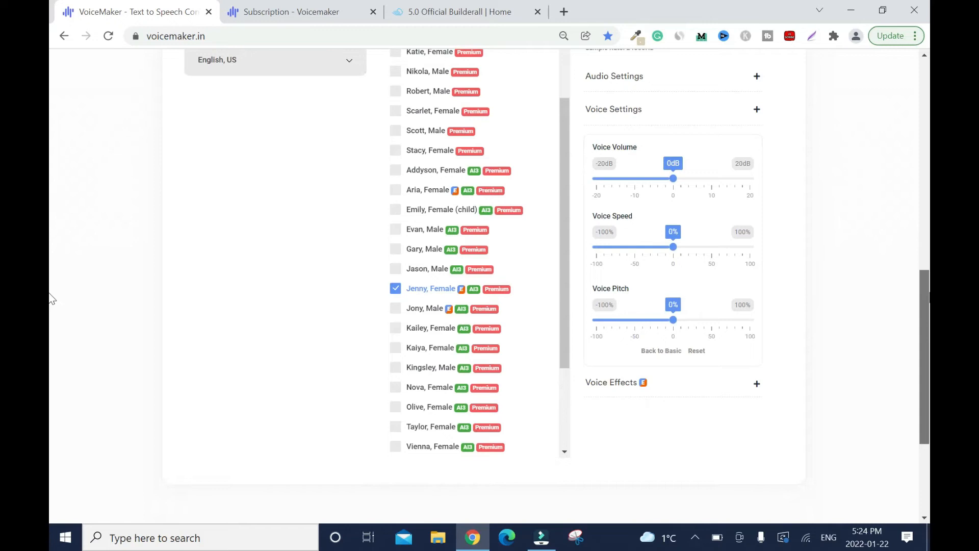
pyautogui.moveTo(668, 316)
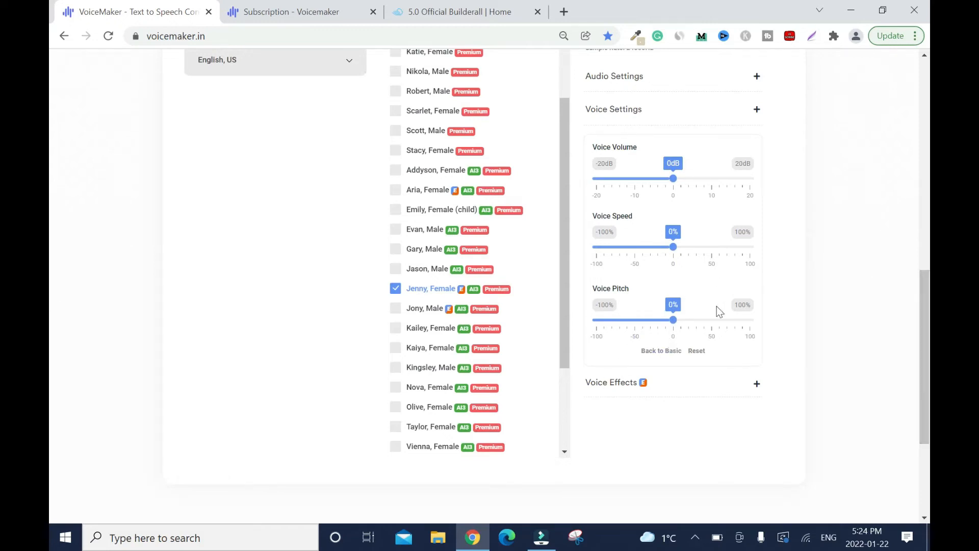
pyautogui.moveTo(803, 329)
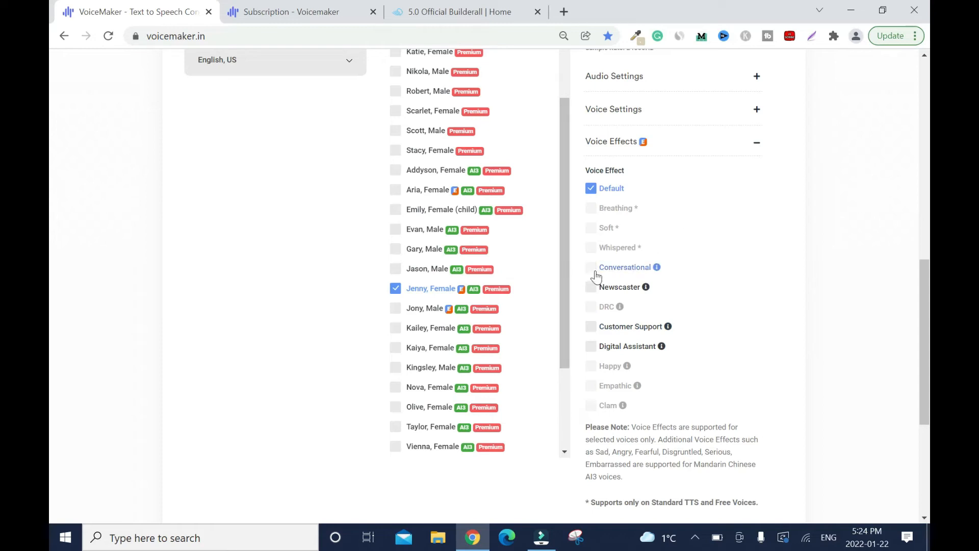
# Choose the Conversational voice effect for Jenny, collapsing and re-expanding Voice Effects
pyautogui.click(590, 266)
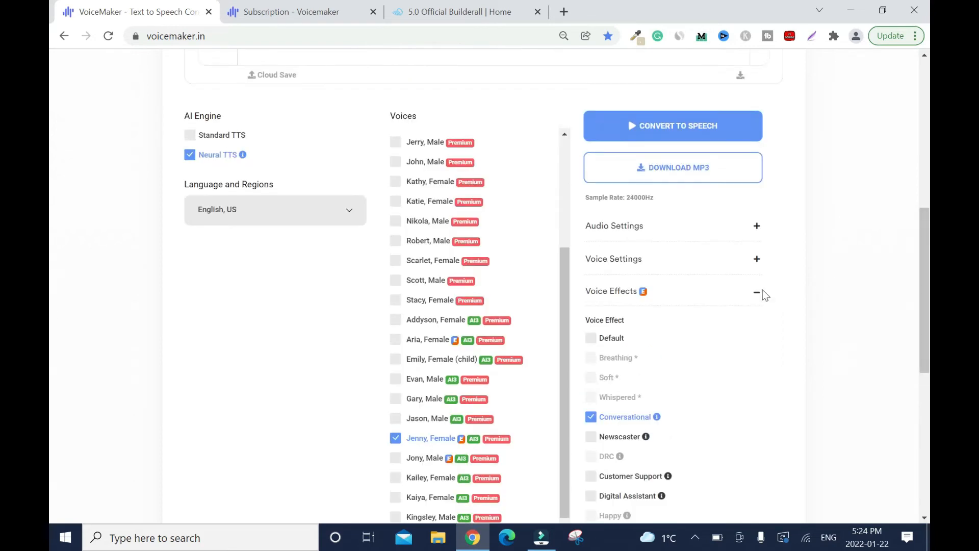
pyautogui.click(756, 292)
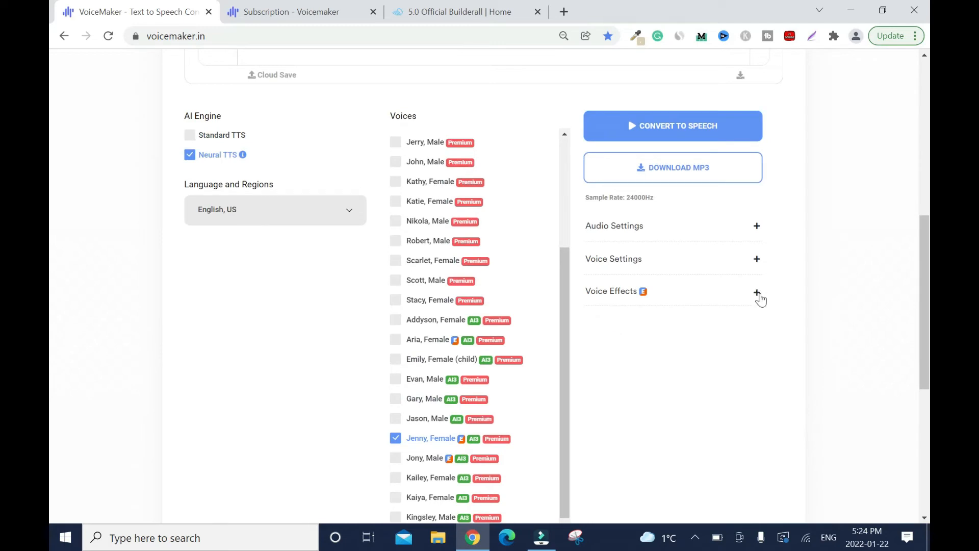
pyautogui.click(756, 292)
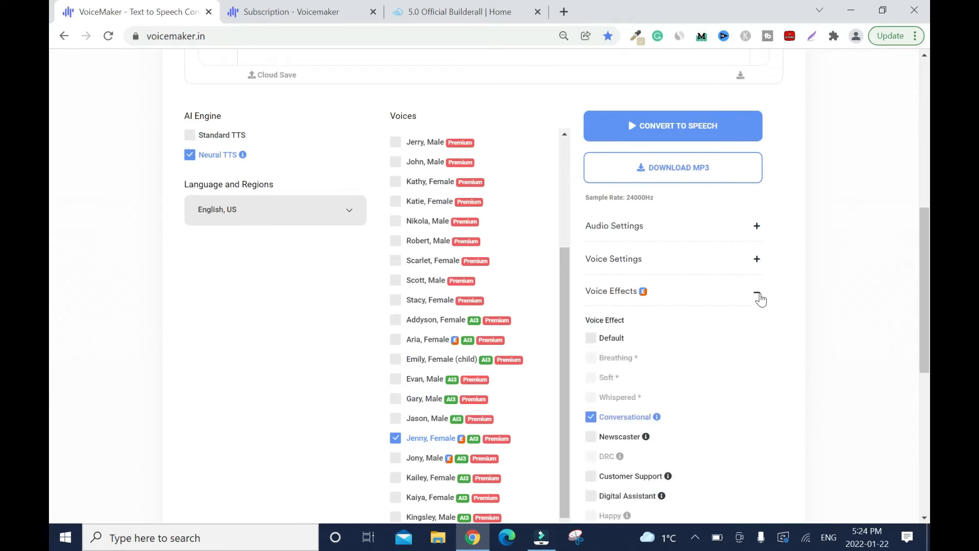
pyautogui.scroll(3)
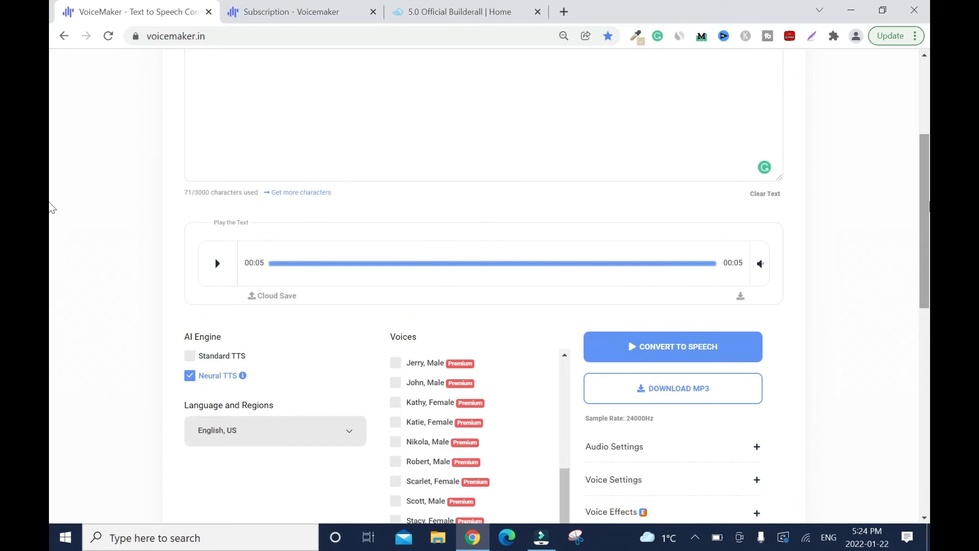
# Regenerate the speech with the Conversational effect as a 6-second clip and play it
pyautogui.click(672, 347)
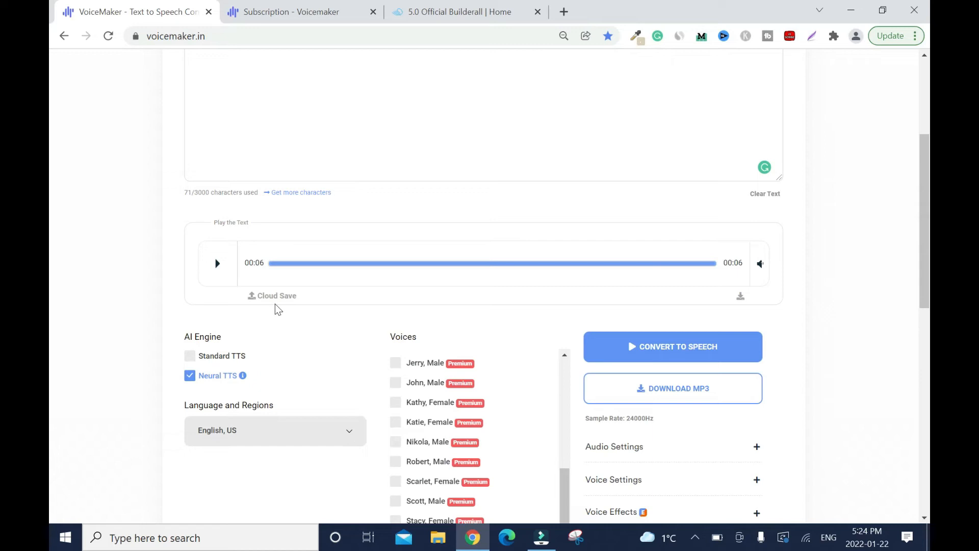
pyautogui.moveTo(218, 292)
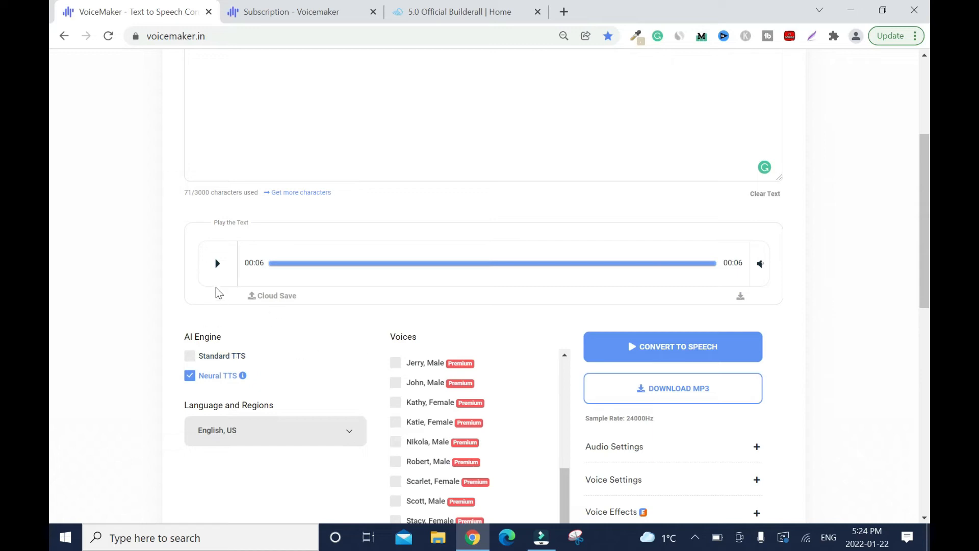
pyautogui.click(217, 263)
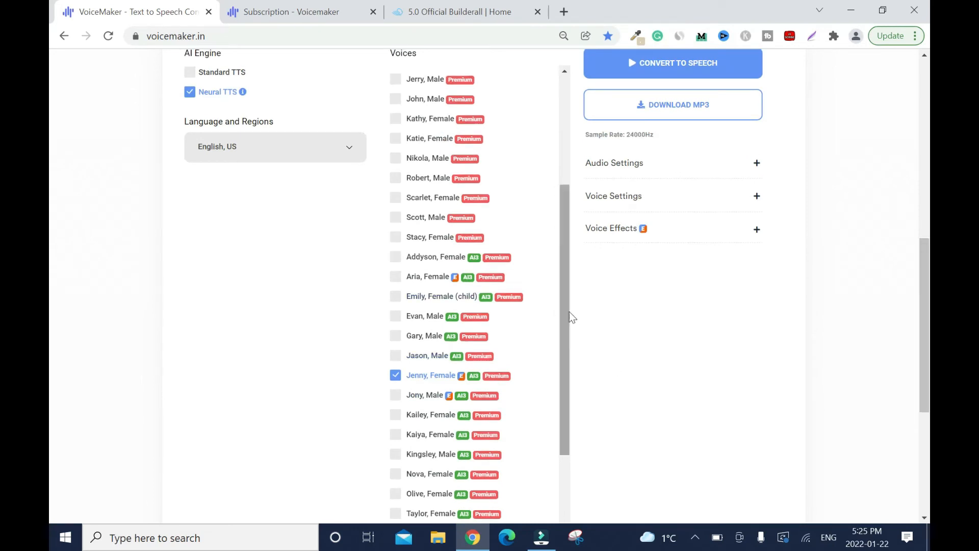
pyautogui.scroll(-3)
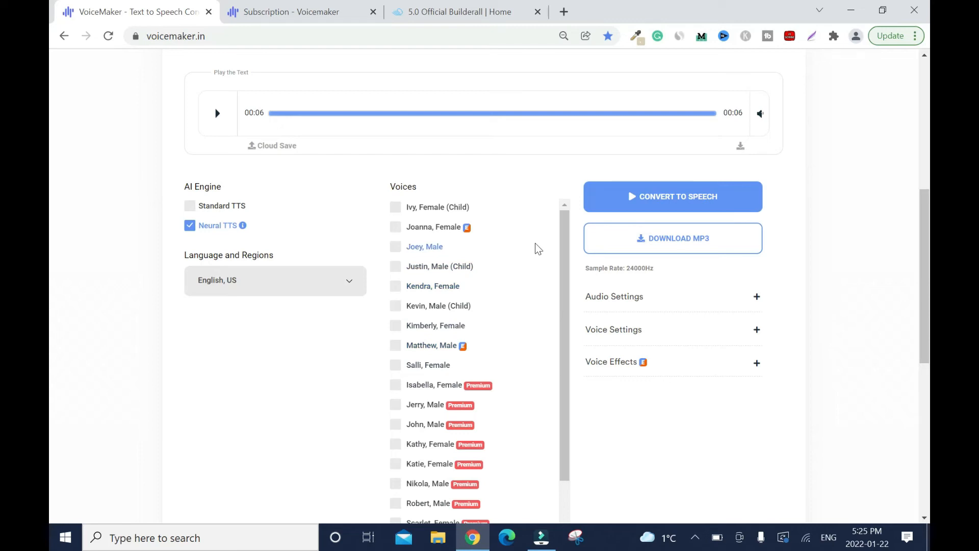
pyautogui.moveTo(224, 292)
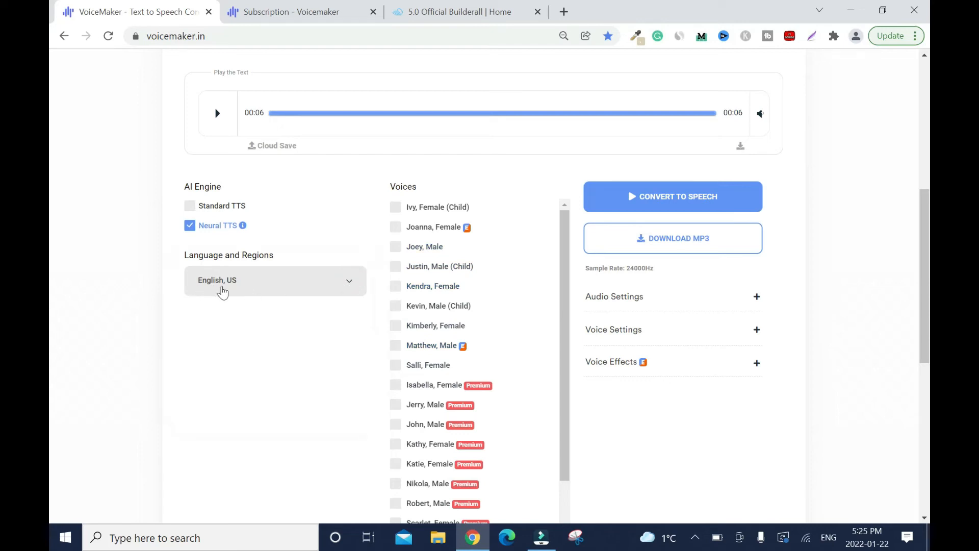
pyautogui.click(274, 280)
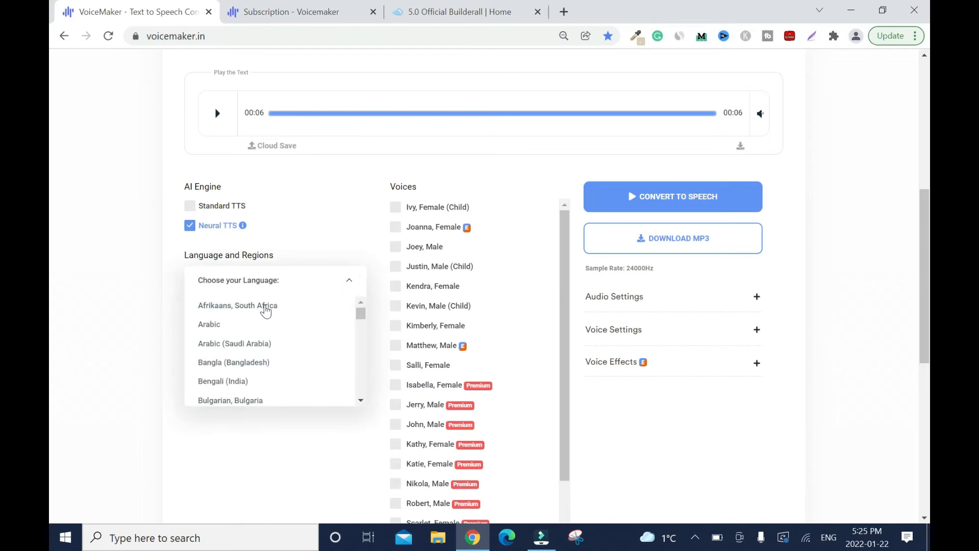
pyautogui.scroll(-3)
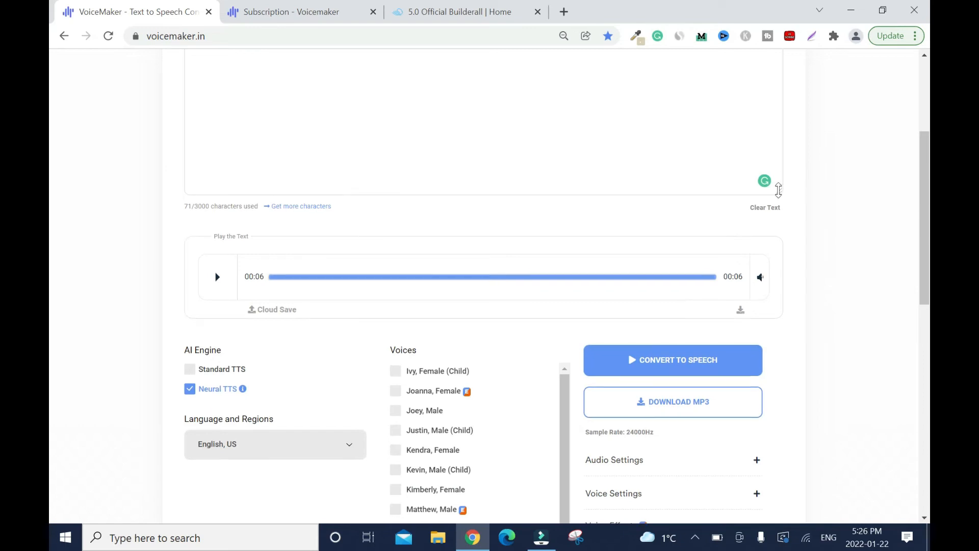
pyautogui.scroll(-3)
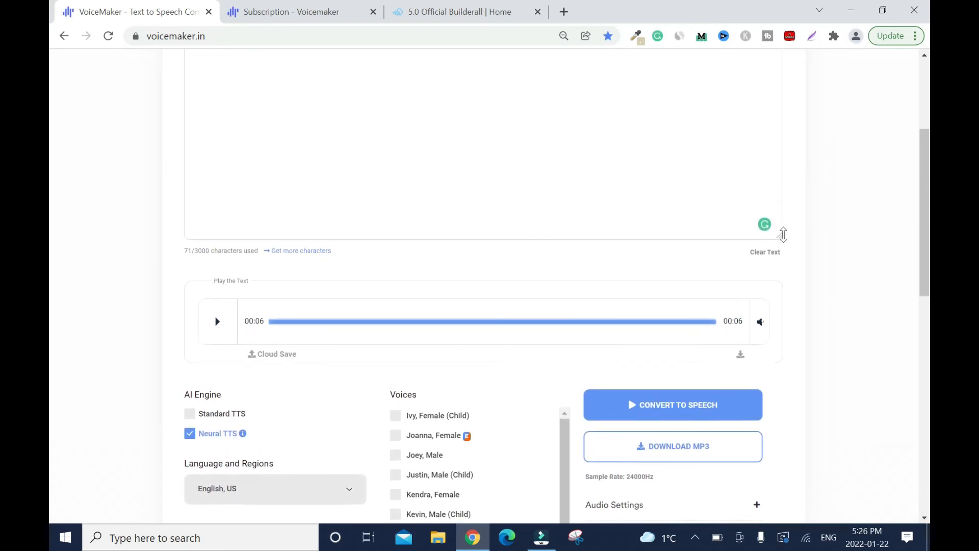
pyautogui.scroll(-3)
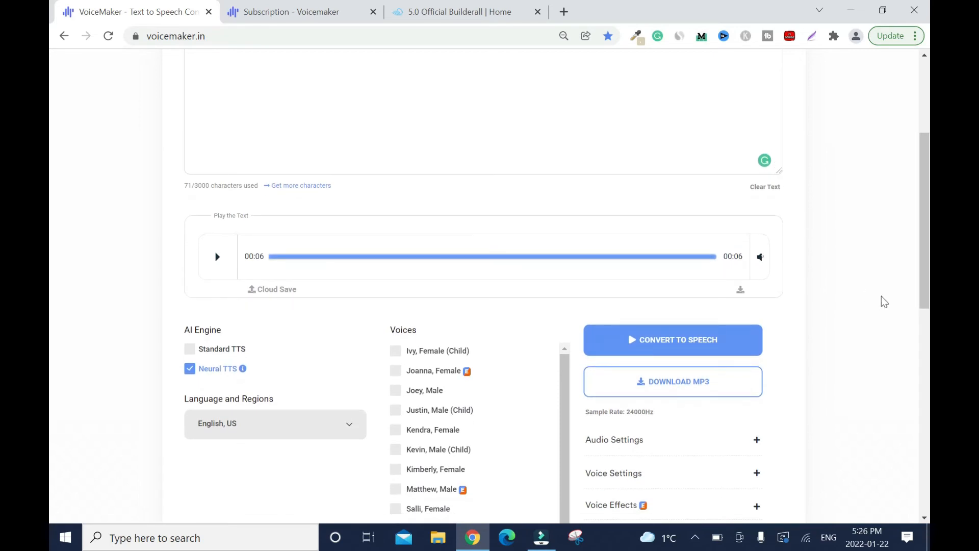
pyautogui.scroll(-3)
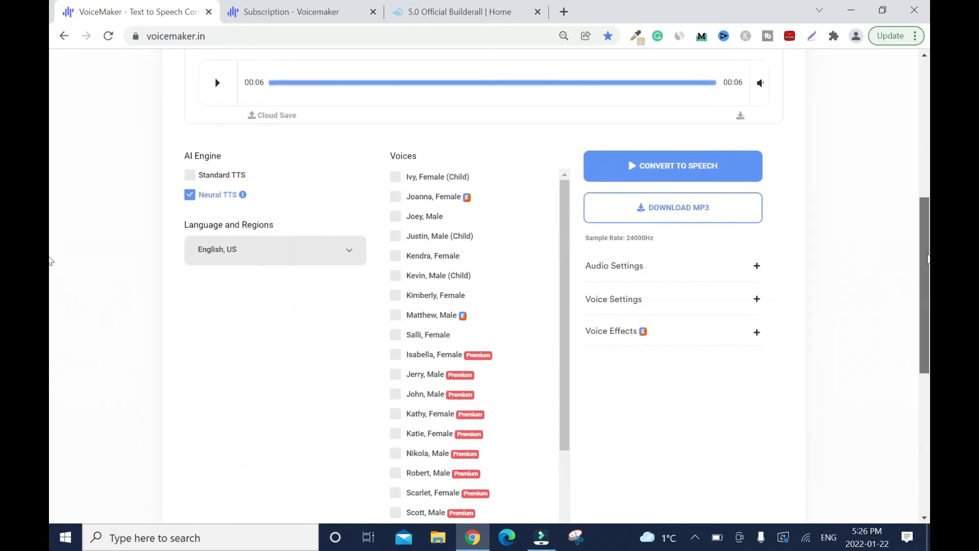
pyautogui.moveTo(672, 207)
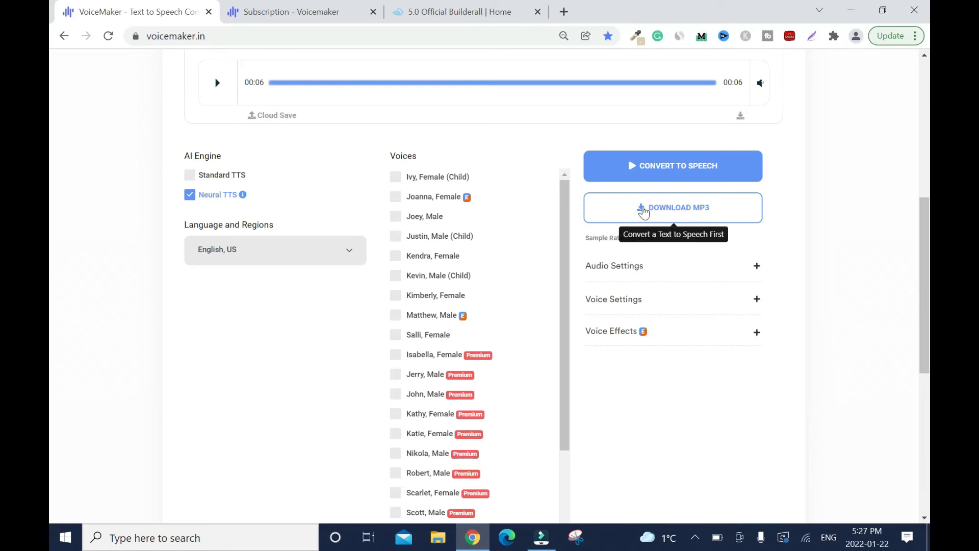
# Download the speech as an MP3 and show the downloaded file's options in Chrome's download bar
pyautogui.click(672, 207)
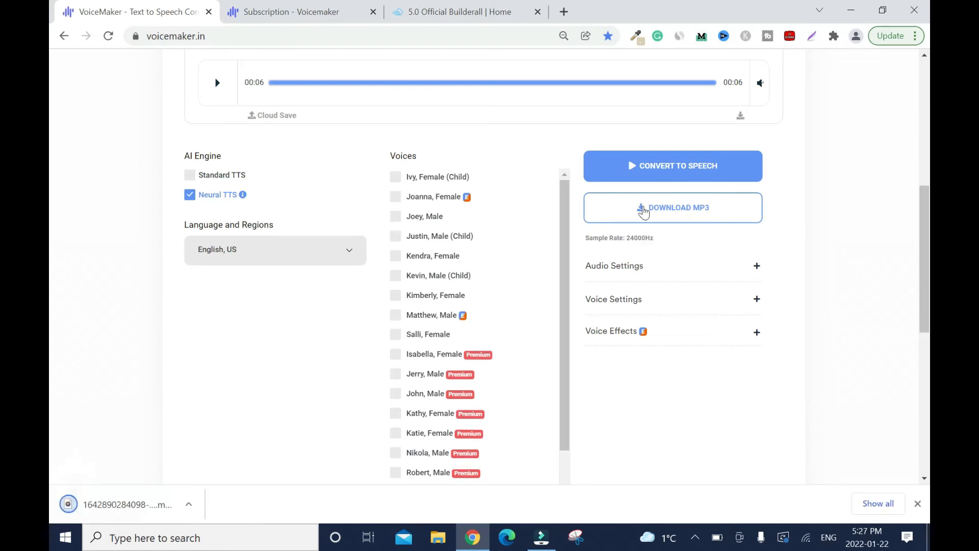
pyautogui.click(672, 207)
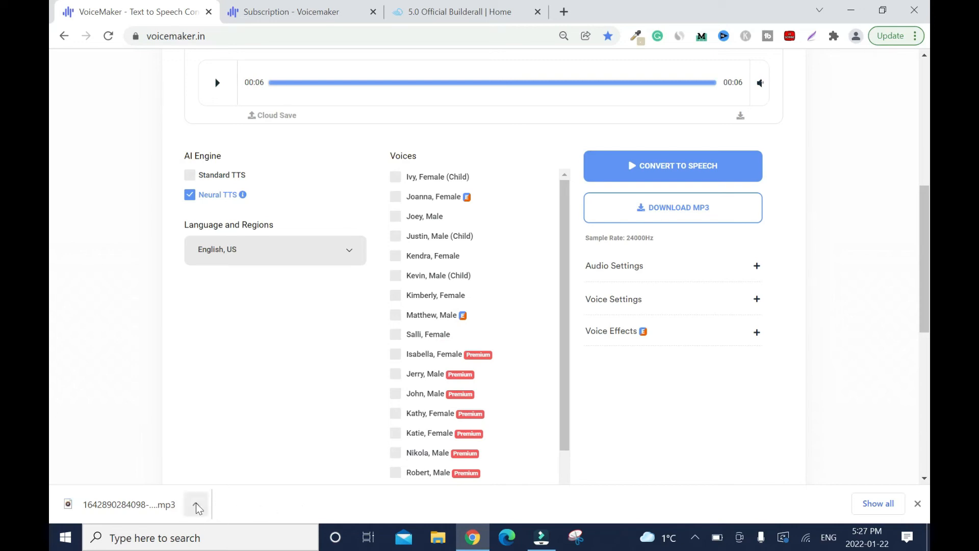
pyautogui.click(195, 504)
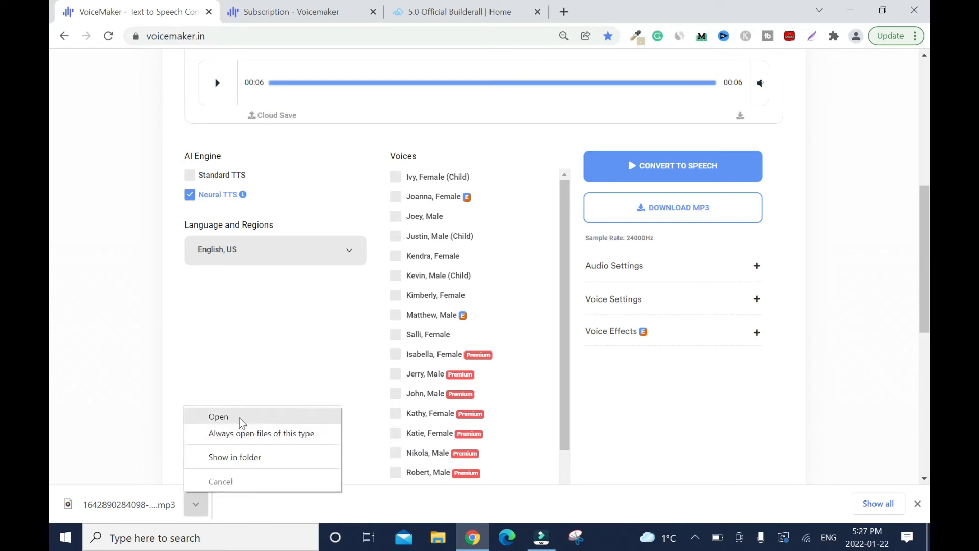
pyautogui.moveTo(134, 488)
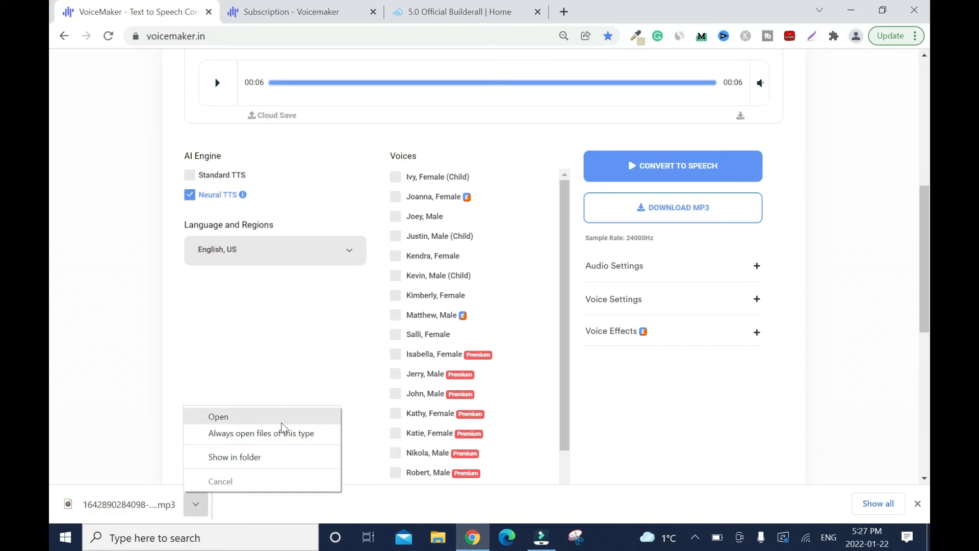
pyautogui.moveTo(225, 465)
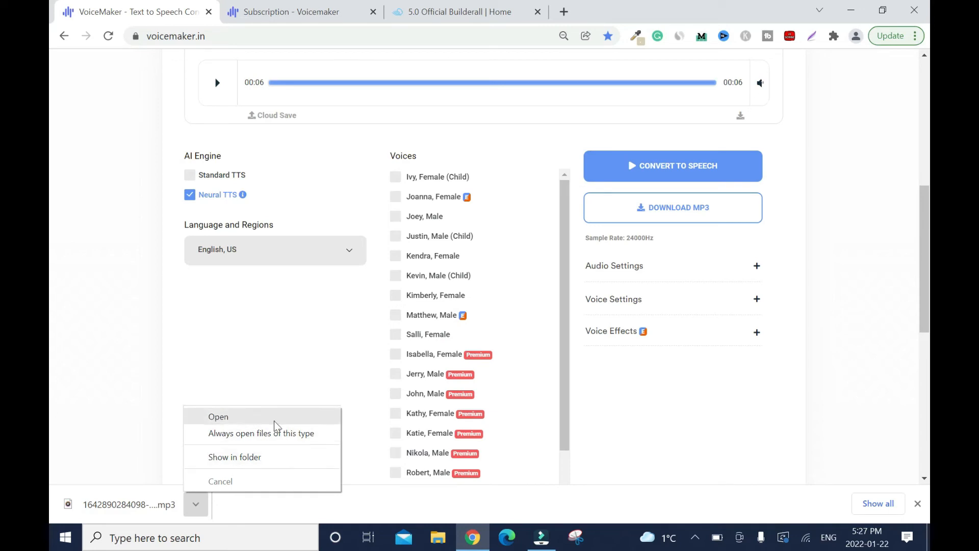
# Open the downloaded MP3 in Groove Music, replay the clip, then close the player
pyautogui.click(219, 416)
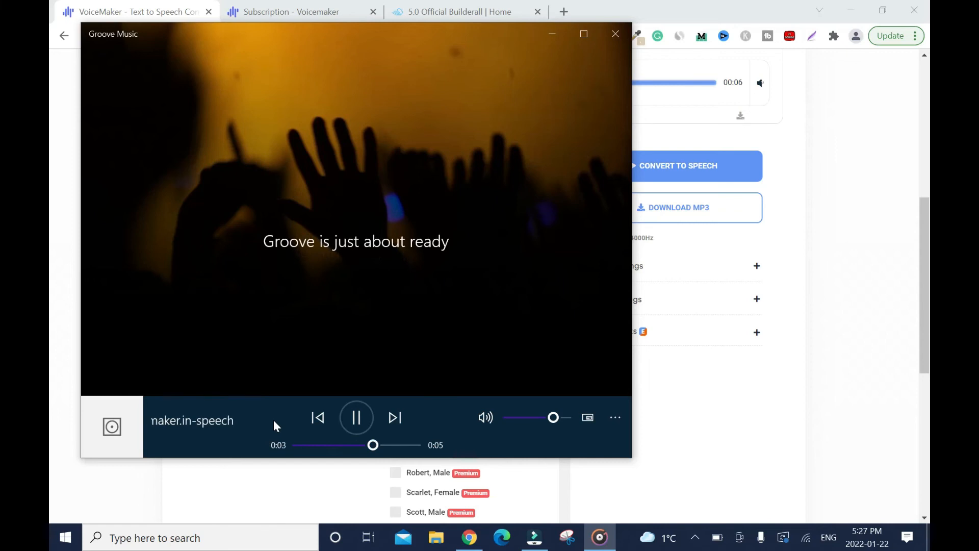
pyautogui.click(356, 417)
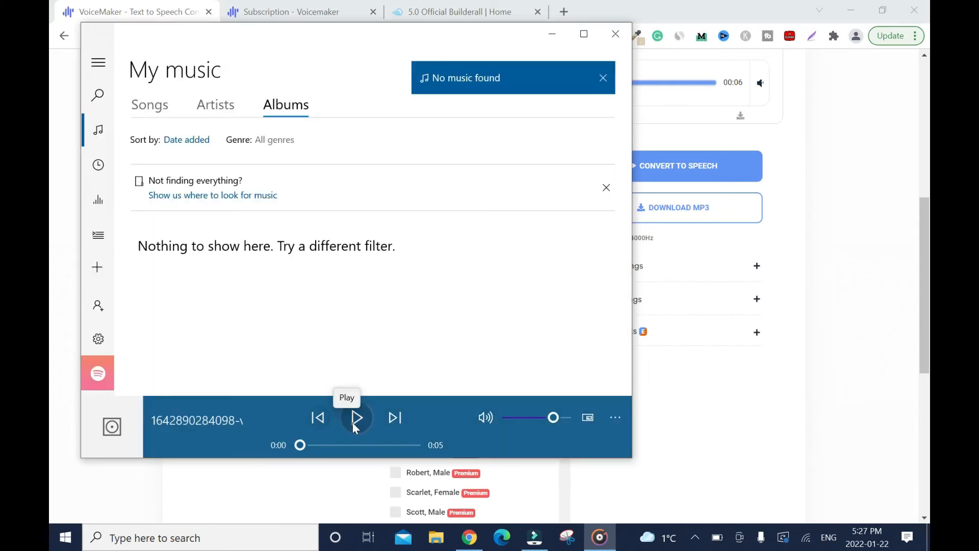
pyautogui.click(357, 418)
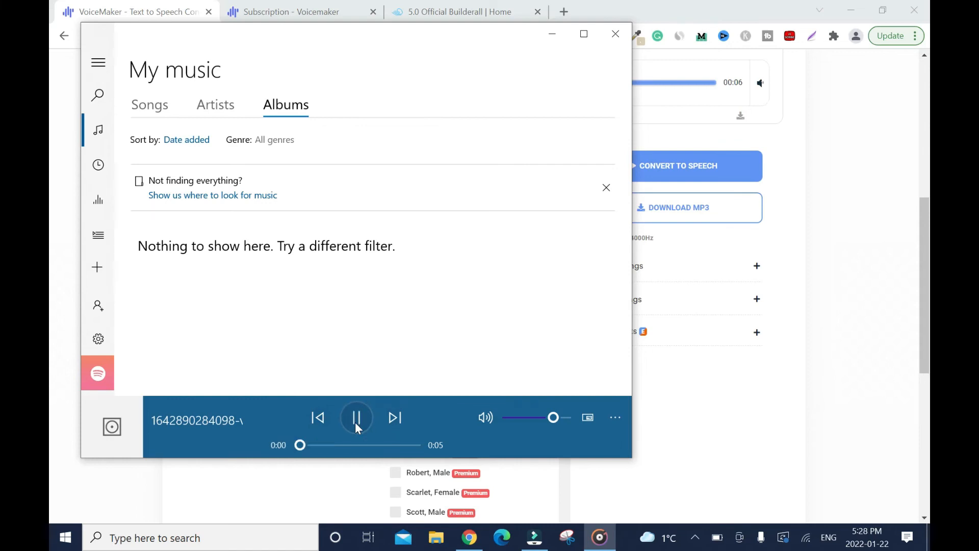
pyautogui.click(615, 34)
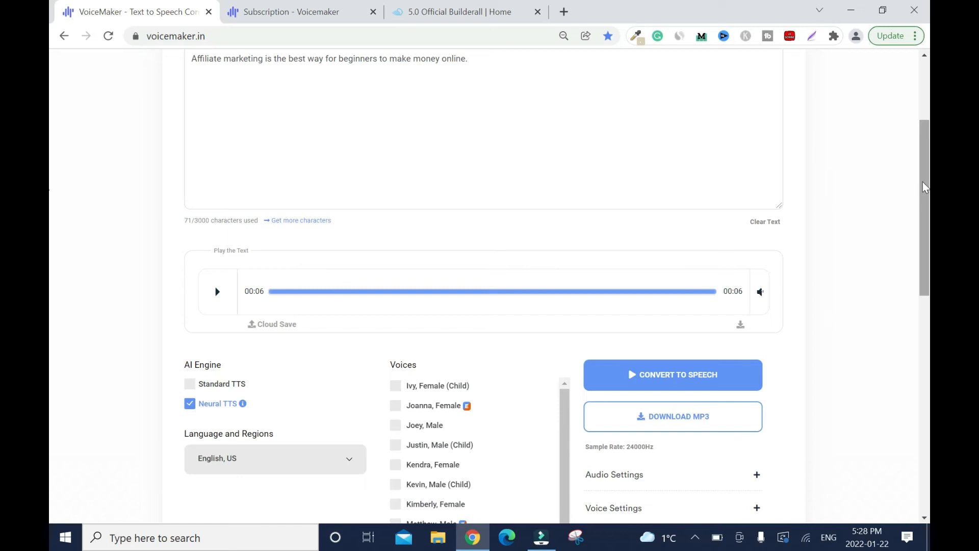
pyautogui.moveTo(51, 173)
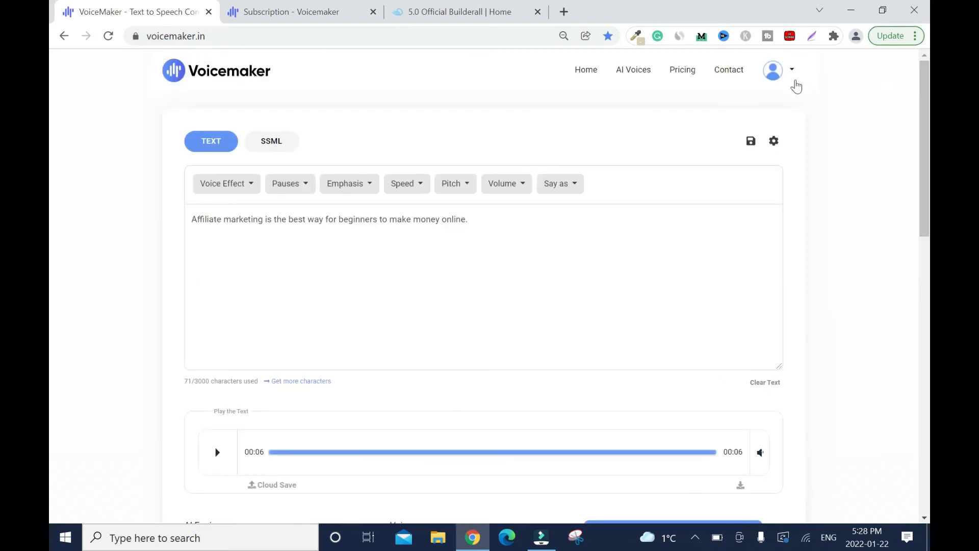
# Refresh the Subscription page to show 355 used characters, then return to the editor
pyautogui.click(287, 11)
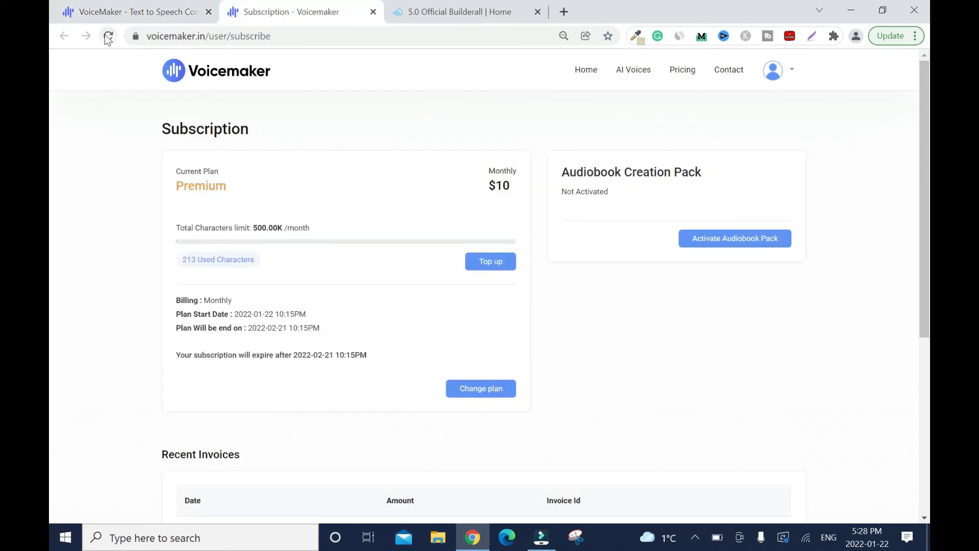
pyautogui.click(107, 36)
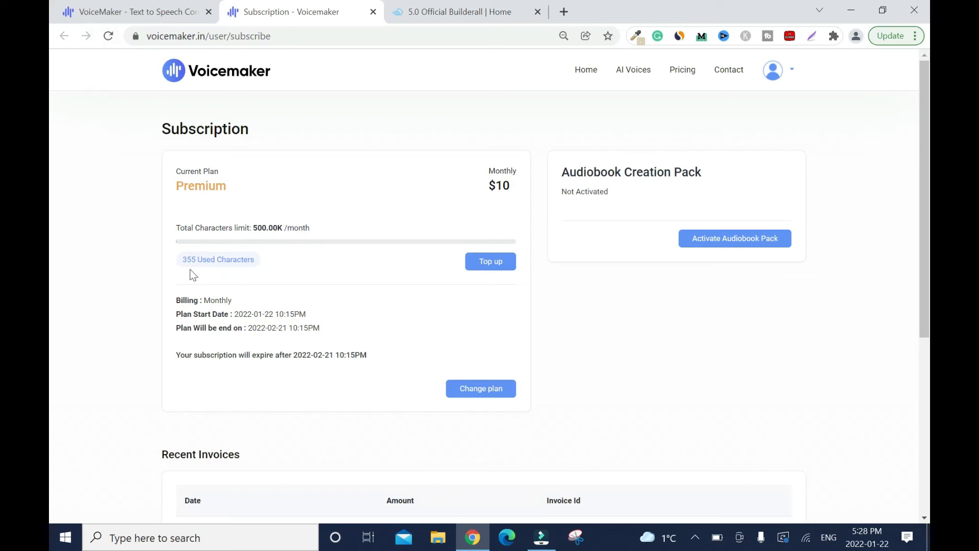
pyautogui.moveTo(503, 285)
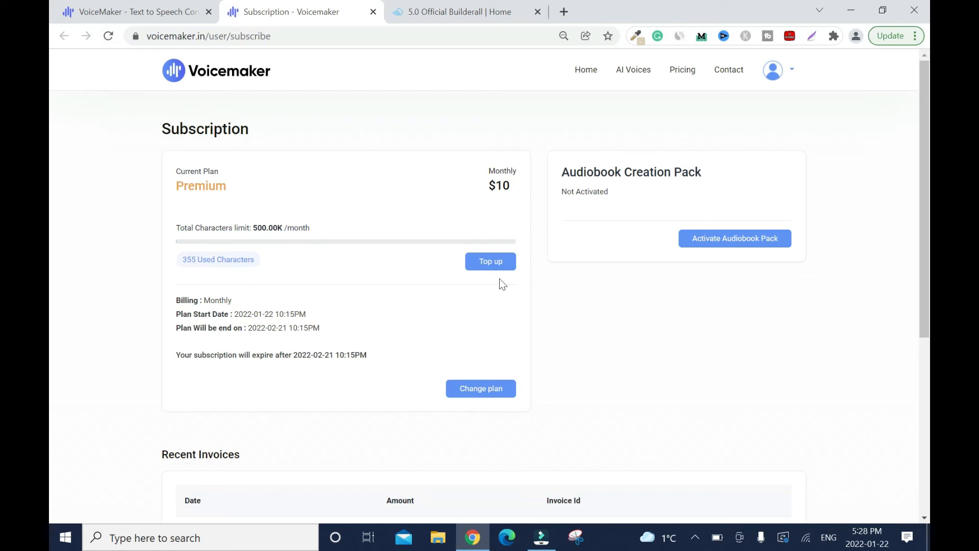
pyautogui.click(131, 11)
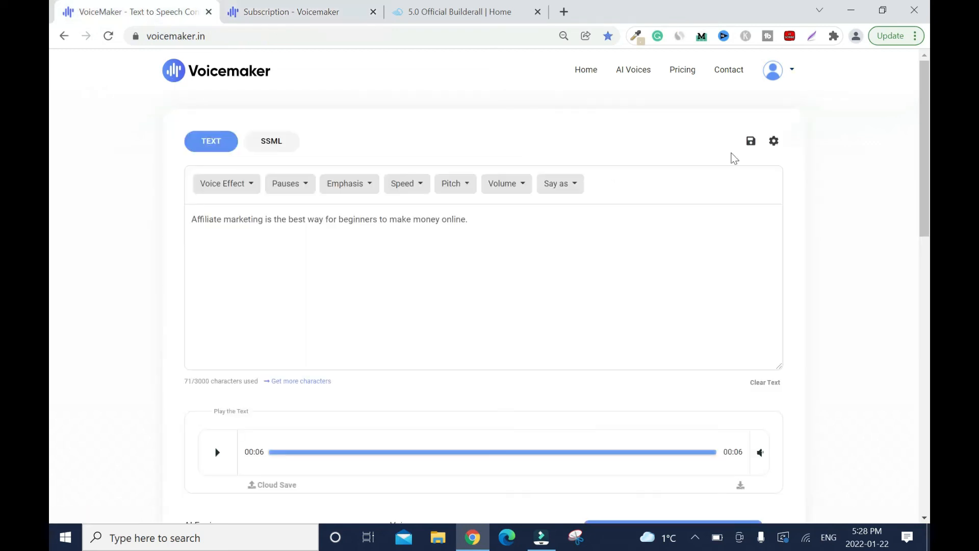
pyautogui.scroll(-3)
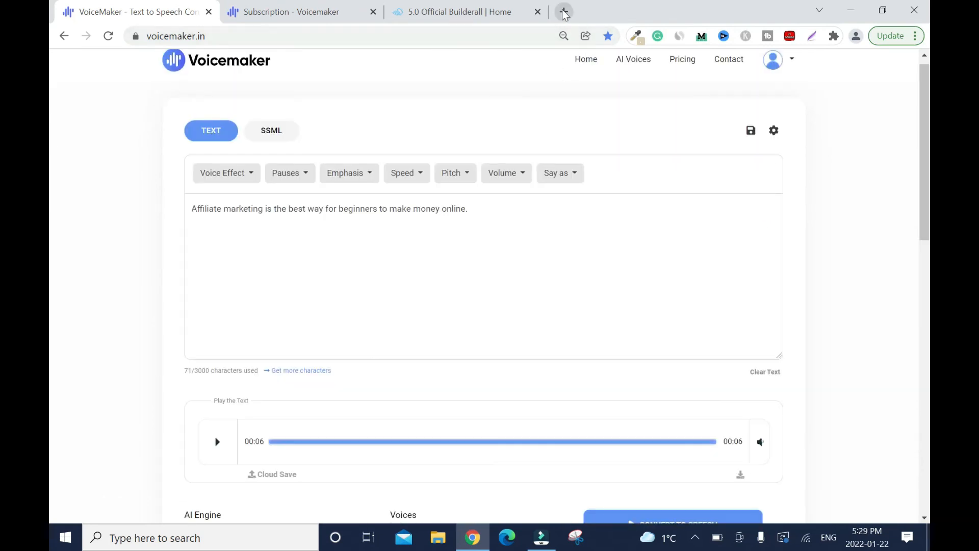
# Search Google for 'pictory' in a new tab and open Pictory's Pricing Table page
pyautogui.click(563, 11)
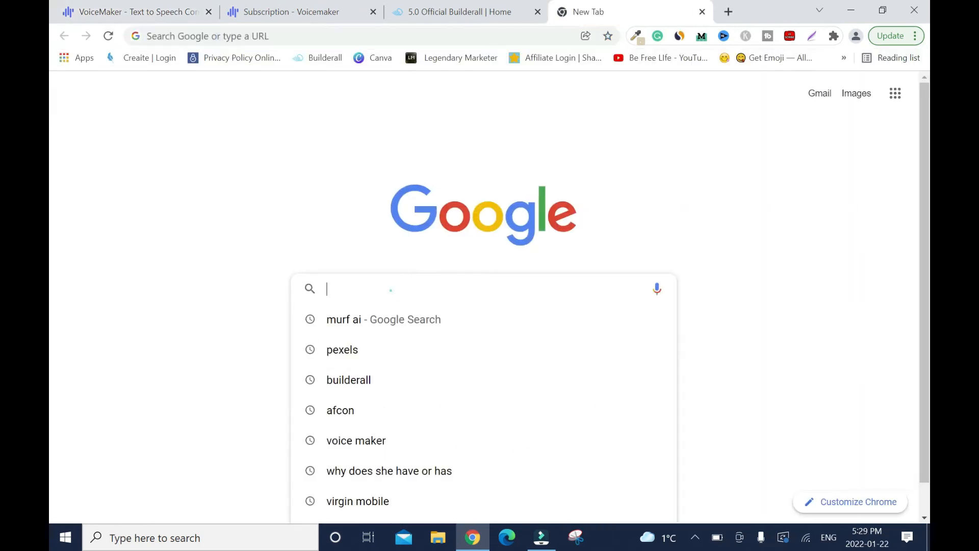
pyautogui.write('pictory')
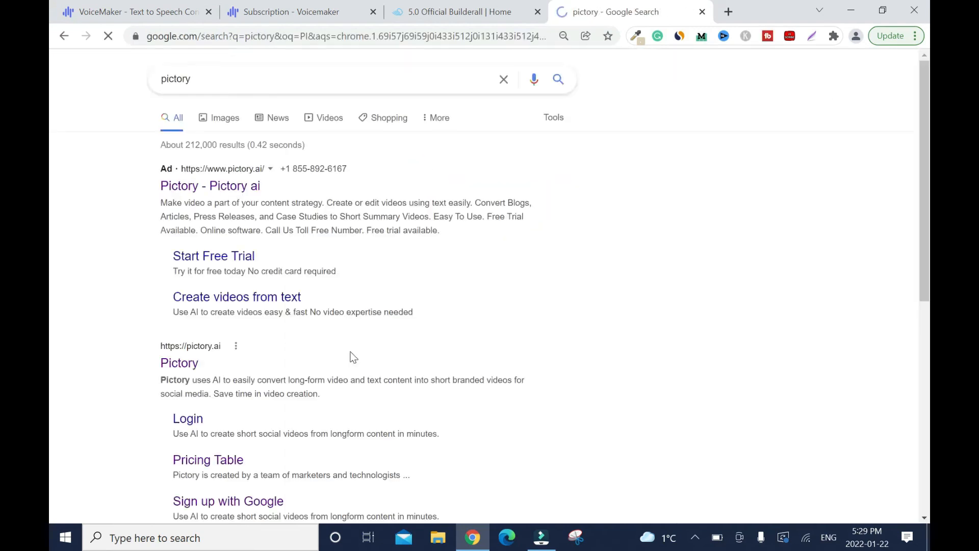
pyautogui.click(208, 460)
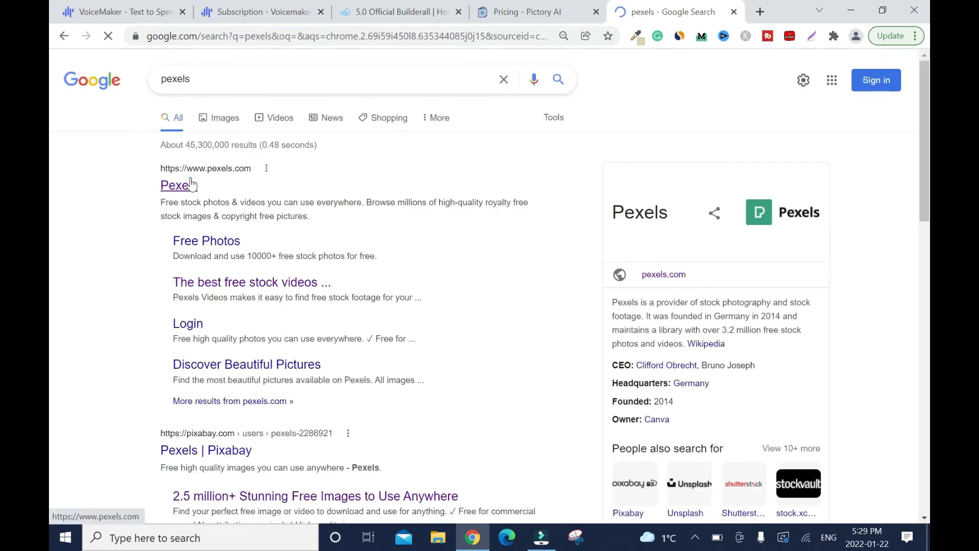
# Search Pexels free stock videos for 'affiliate marketing'
pyautogui.click(181, 185)
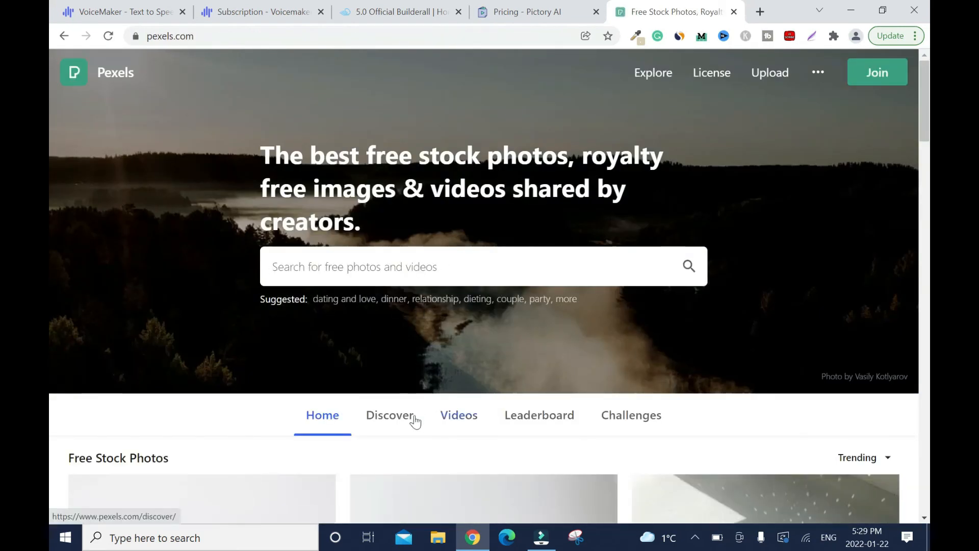
pyautogui.click(458, 415)
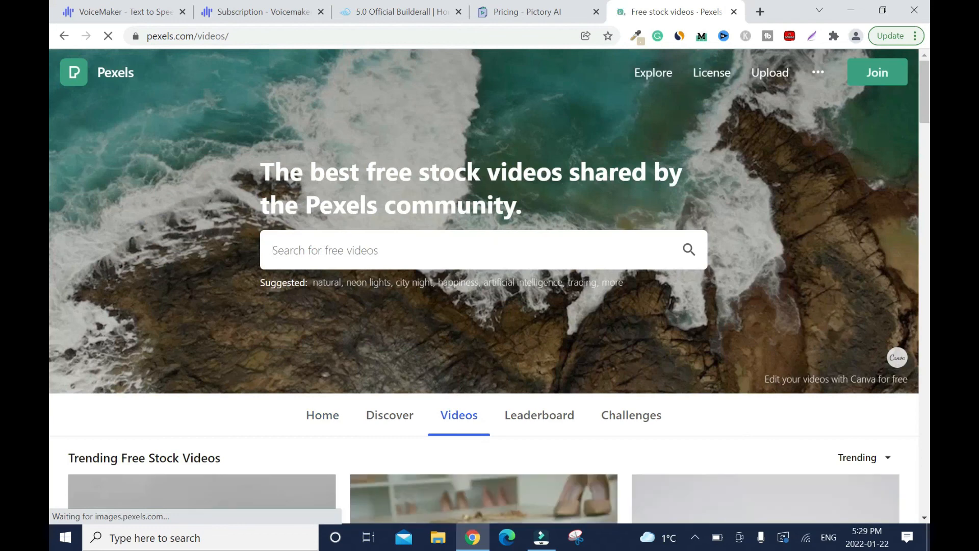
pyautogui.write('AFF')
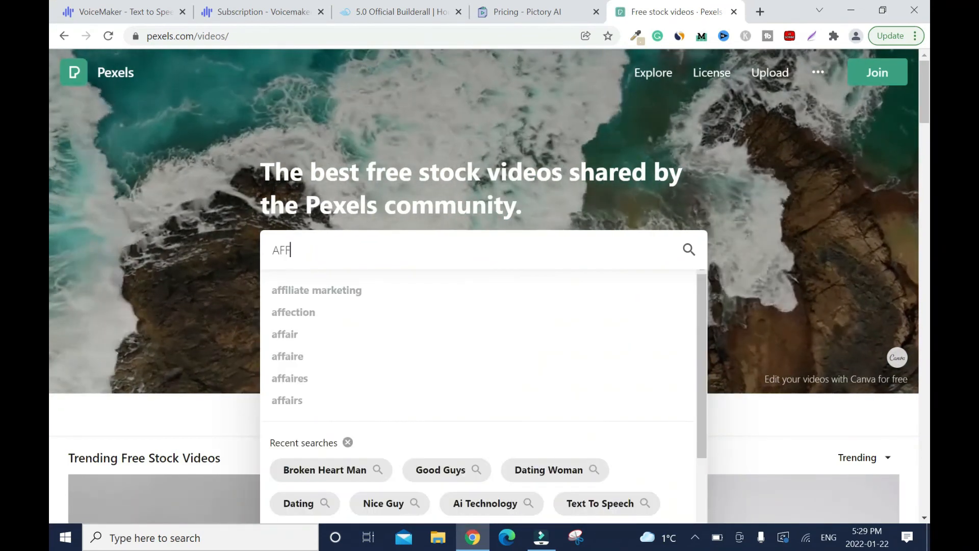
pyautogui.click(316, 289)
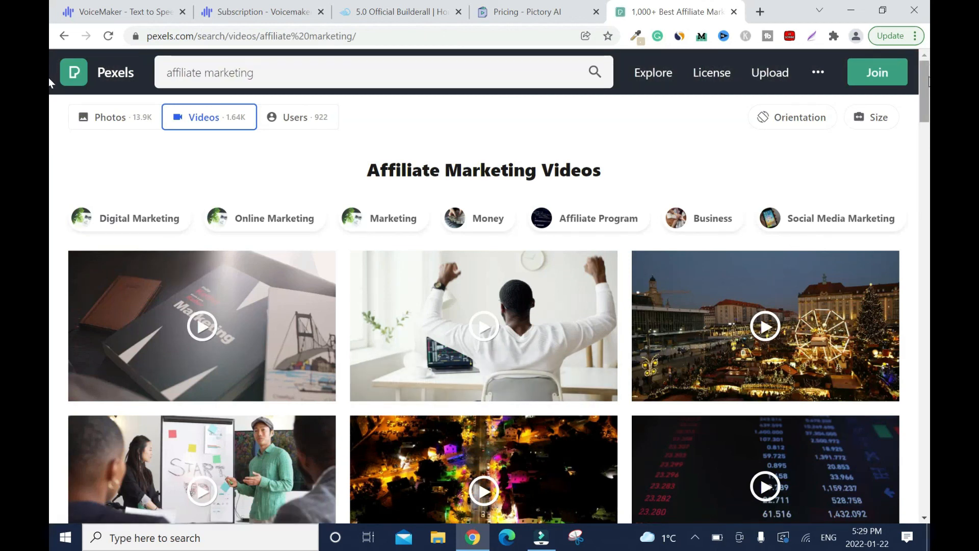
pyautogui.scroll(-3)
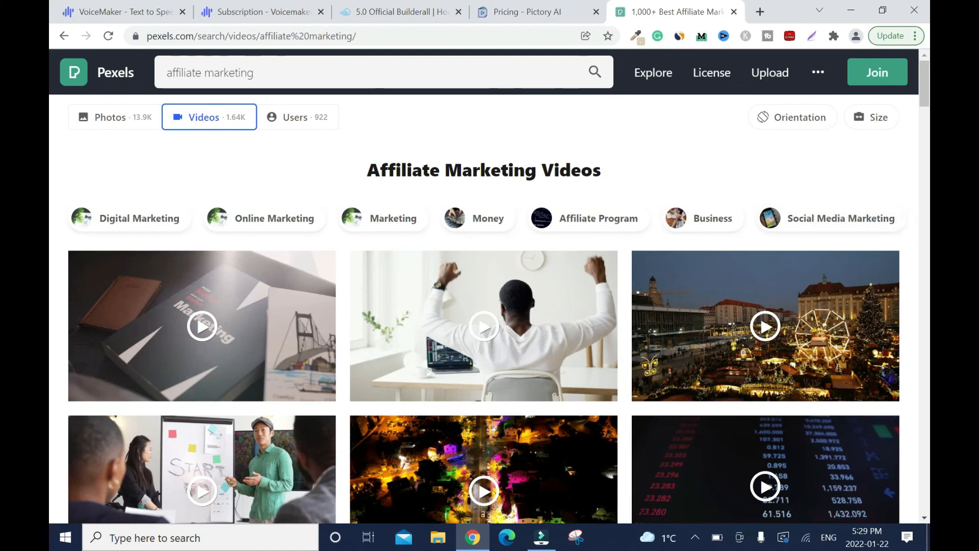
# Filter the video results to horizontal orientation and browse them
pyautogui.click(792, 116)
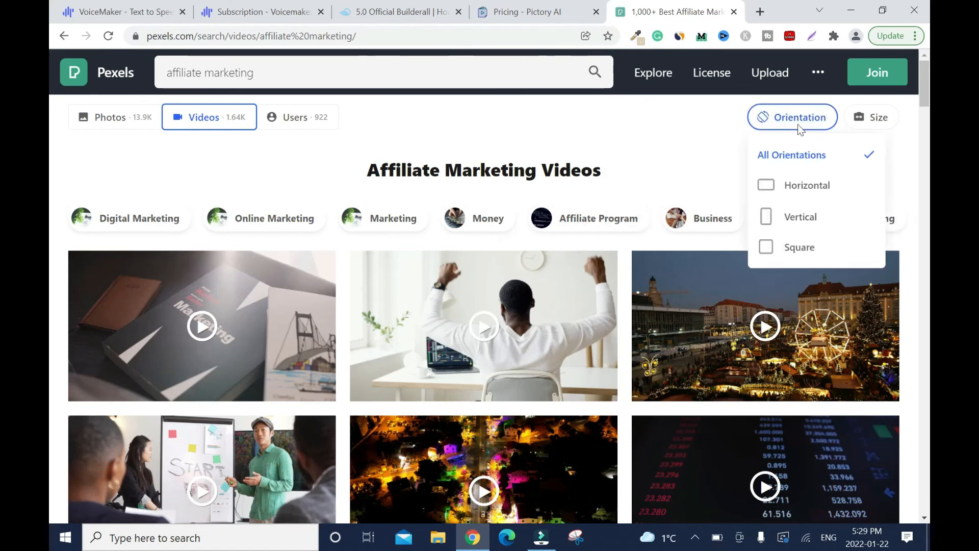
pyautogui.click(805, 185)
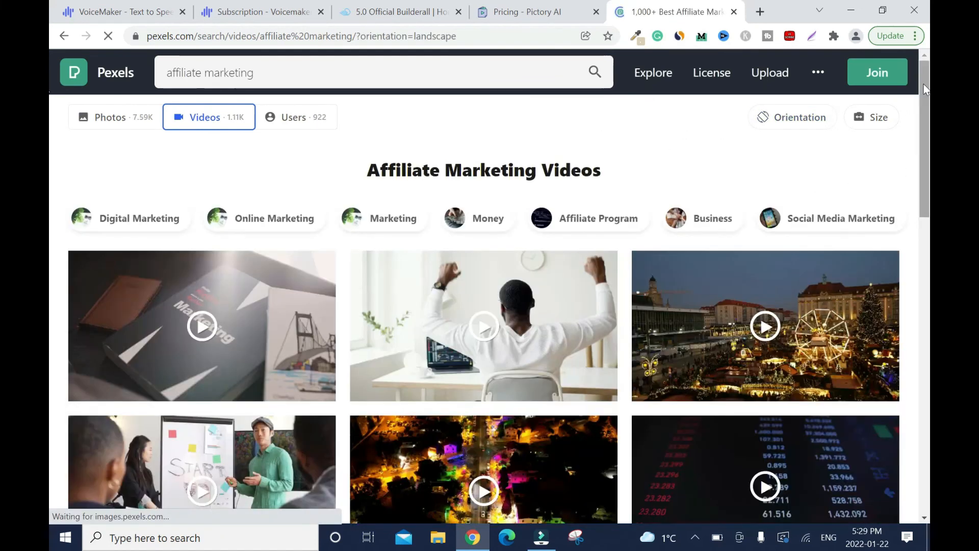
pyautogui.scroll(-3)
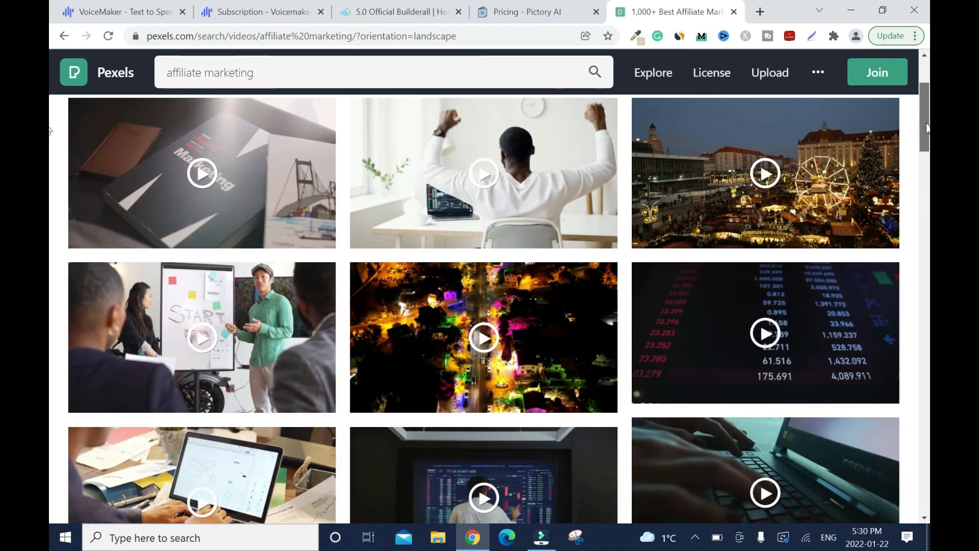
pyautogui.scroll(-3)
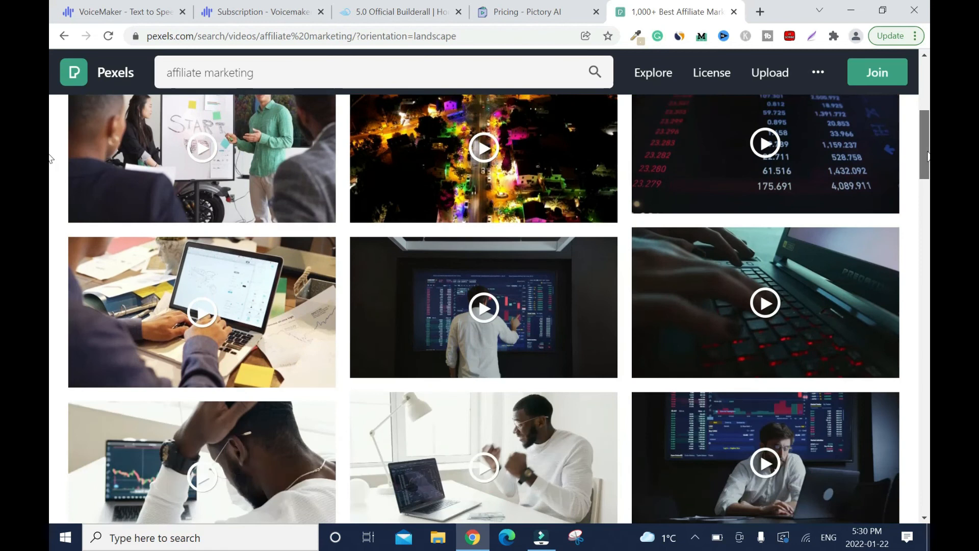
pyautogui.scroll(-3)
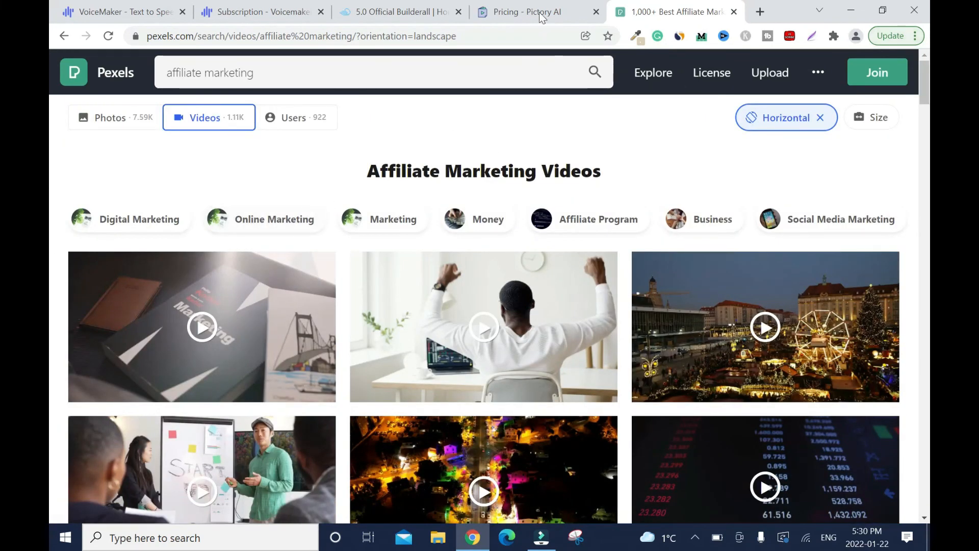
# Browse Pictory's pricing plans and comparison table, then return to the Voicemaker editor
pyautogui.click(527, 11)
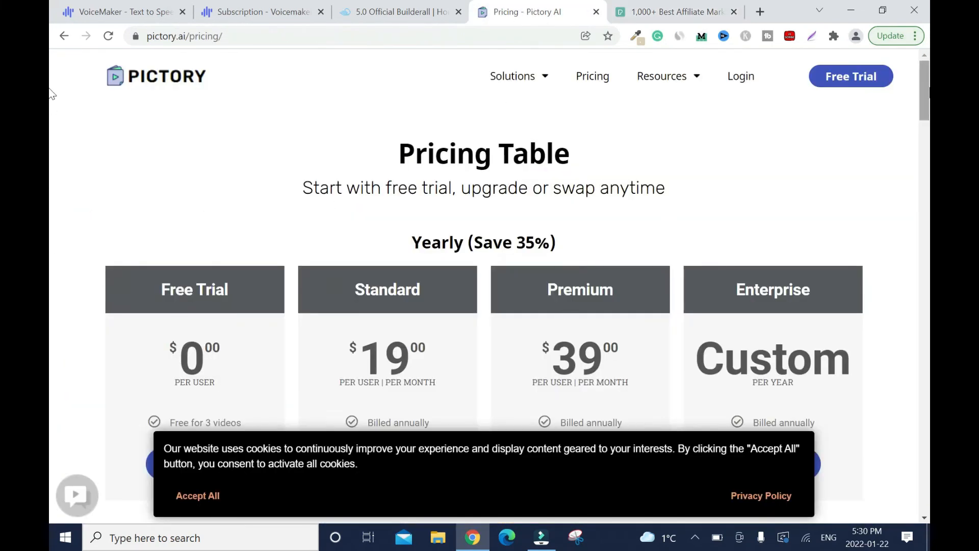
pyautogui.scroll(-3)
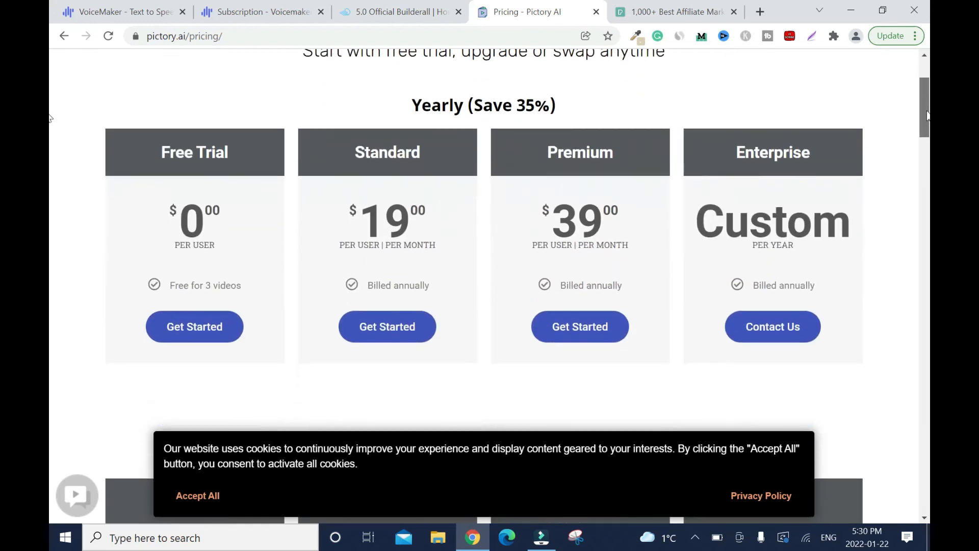
pyautogui.scroll(-3)
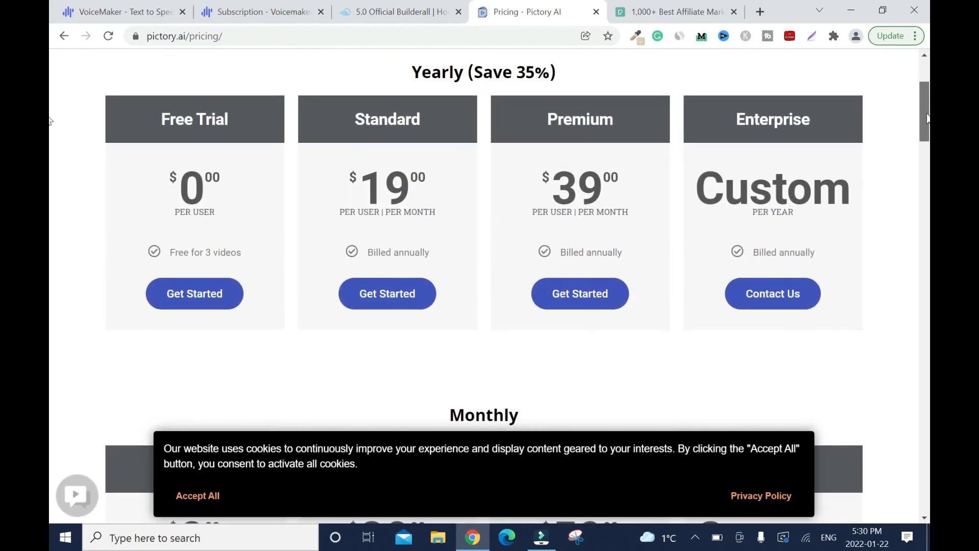
pyautogui.scroll(-3)
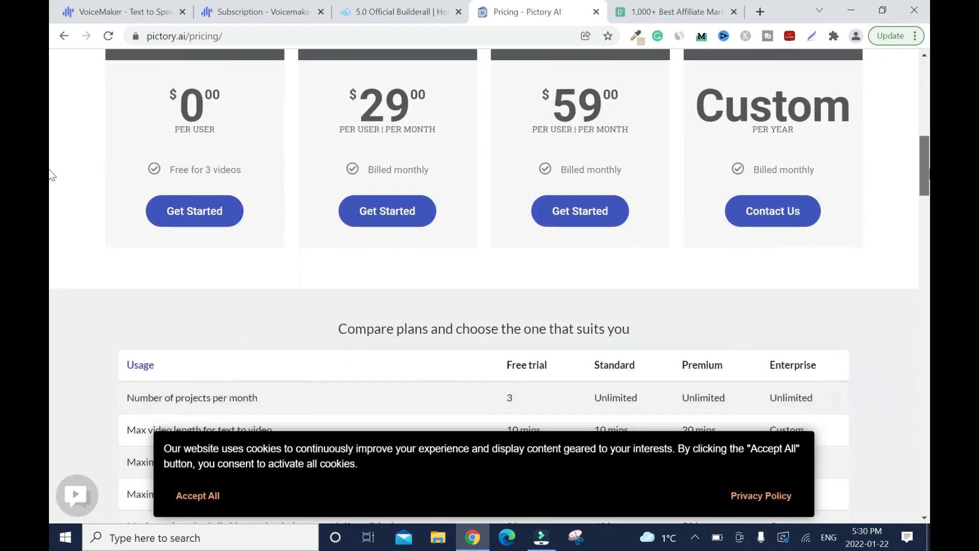
pyautogui.scroll(-3)
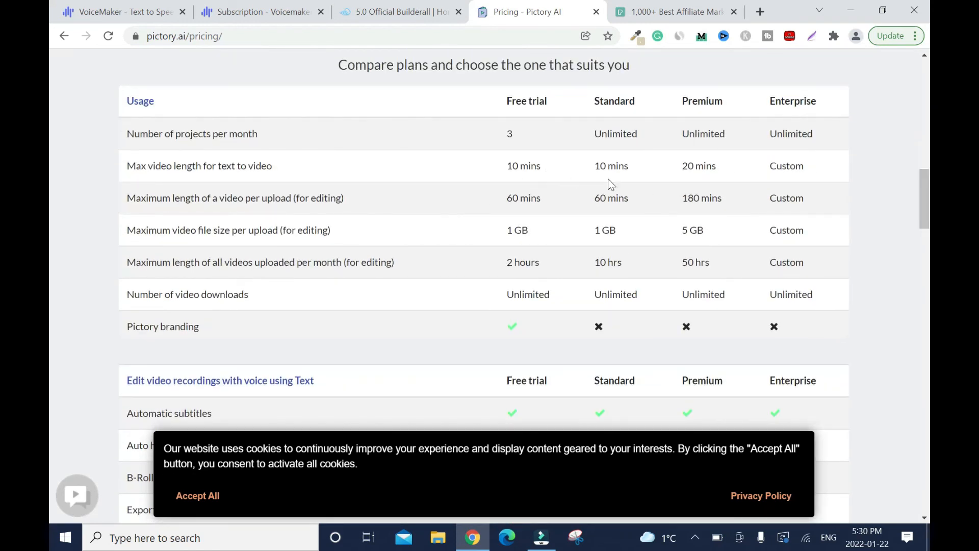
pyautogui.moveTo(711, 116)
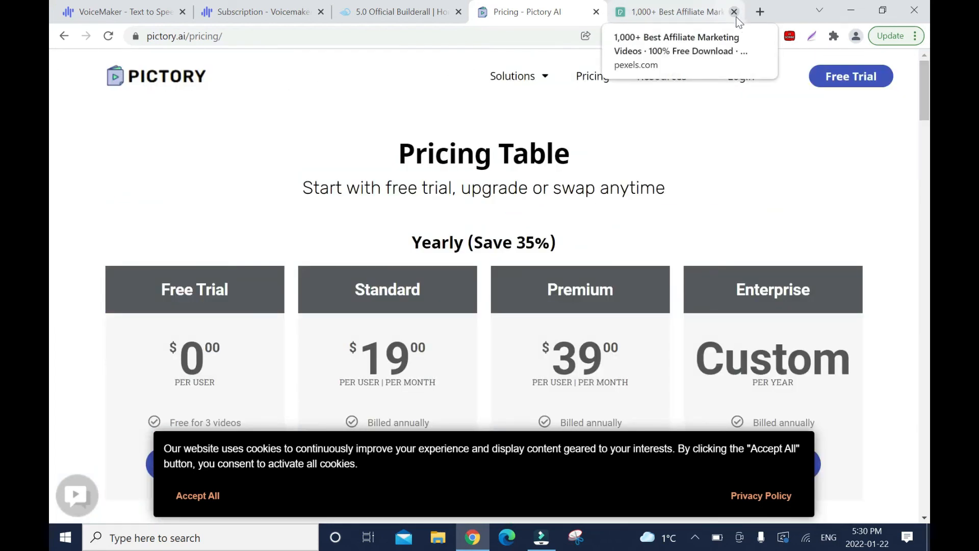
pyautogui.click(121, 11)
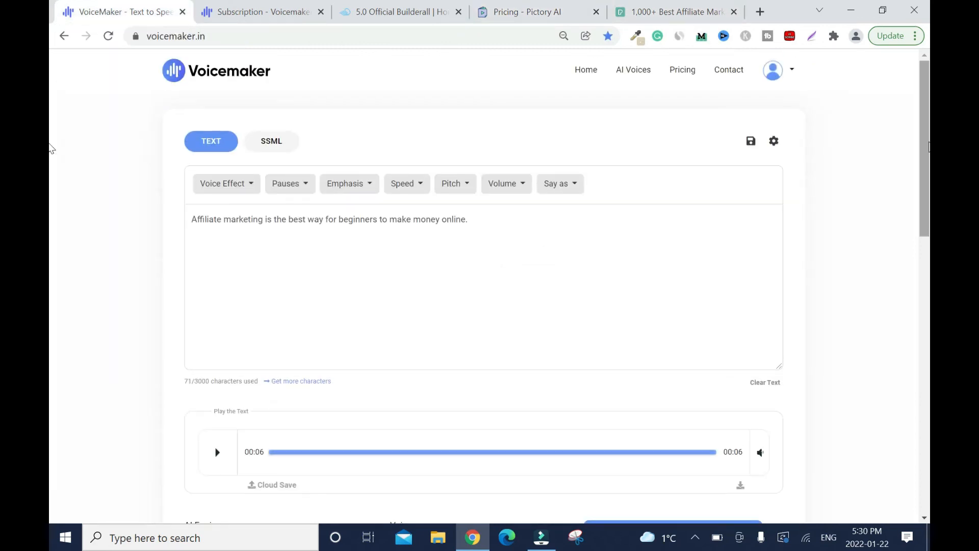